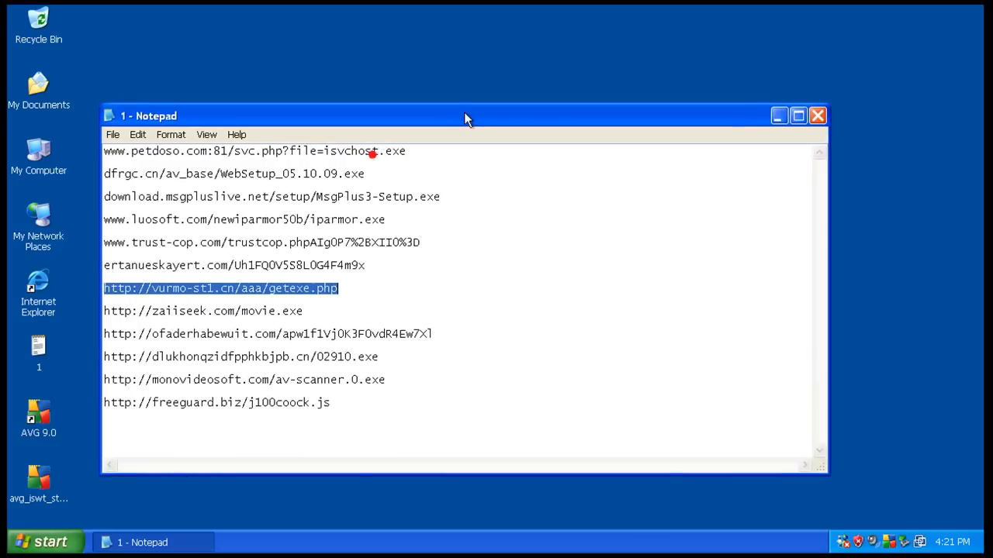
Move the Notepad list of malware links toward the left of the desktop
{"action": "left_click_drag", "start_coordinate": [465, 115], "coordinate": [462, 115]}
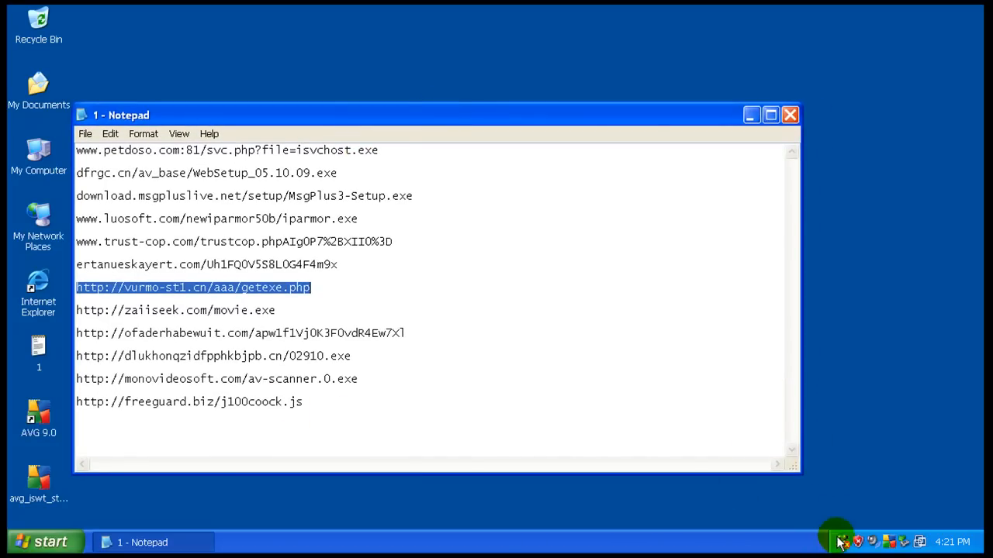
{"action": "mouse_move", "coordinate": [850, 462]}
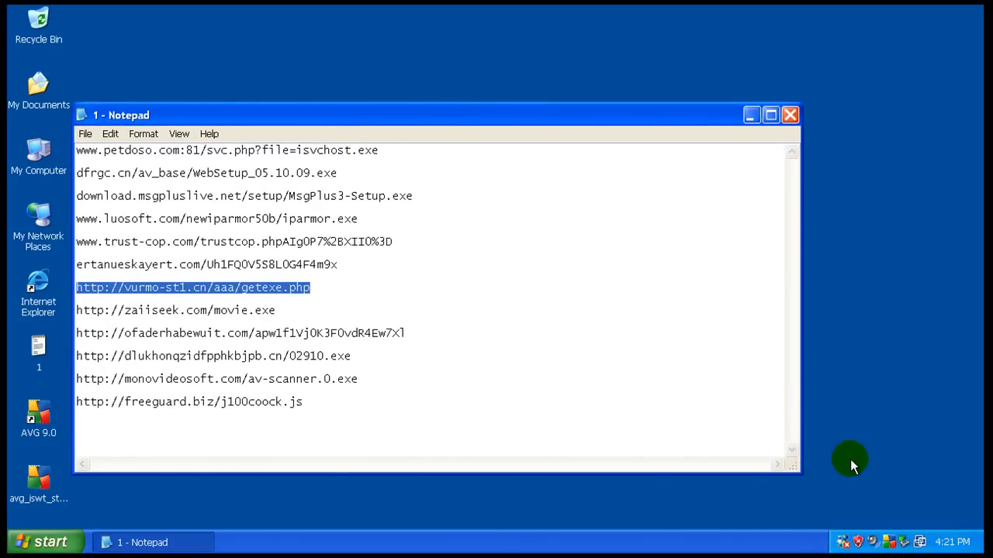
{"action": "mouse_move", "coordinate": [844, 541]}
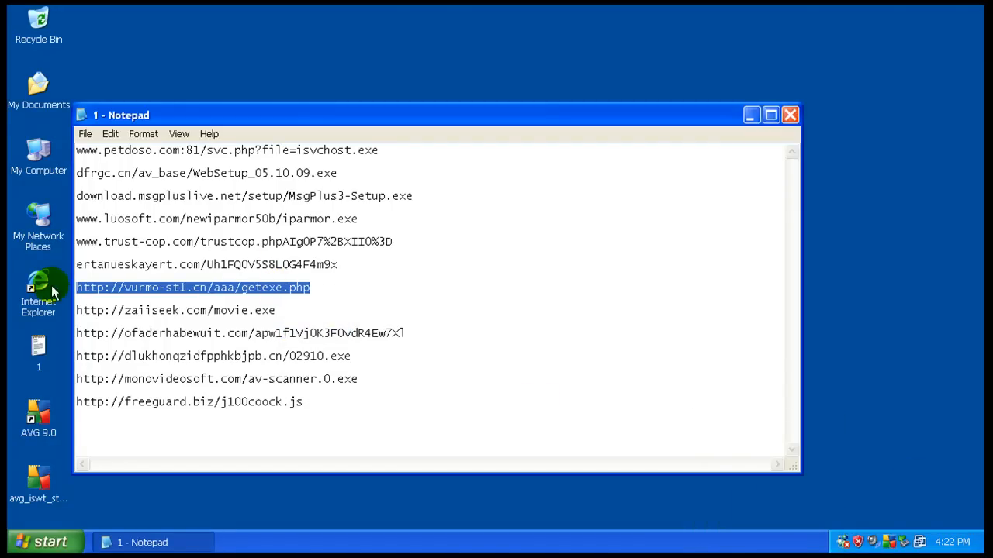
Launch Internet Explorer and accept the getexe.php download and unverified movie.exe run prompts
{"action": "double_click", "coordinate": [37, 292]}
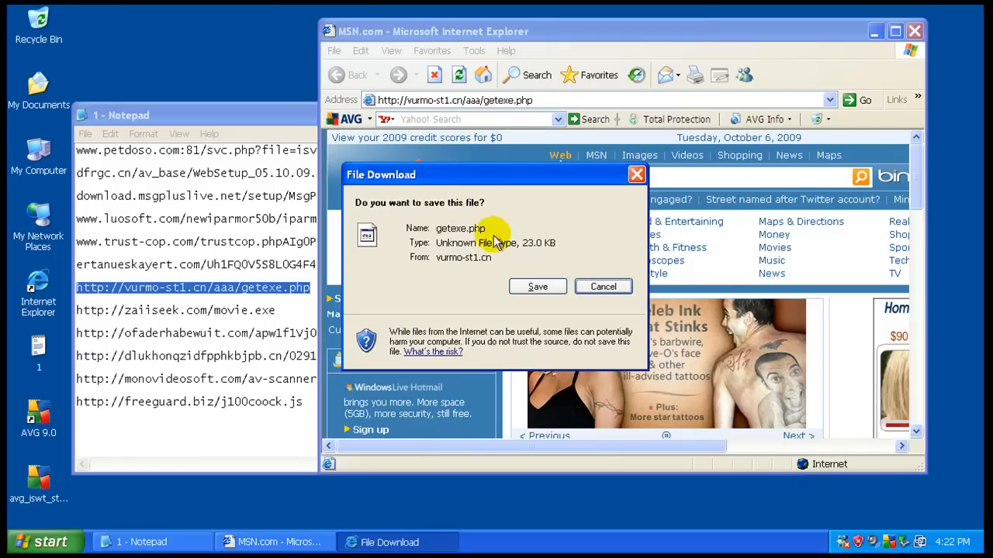
{"action": "left_click", "coordinate": [604, 285]}
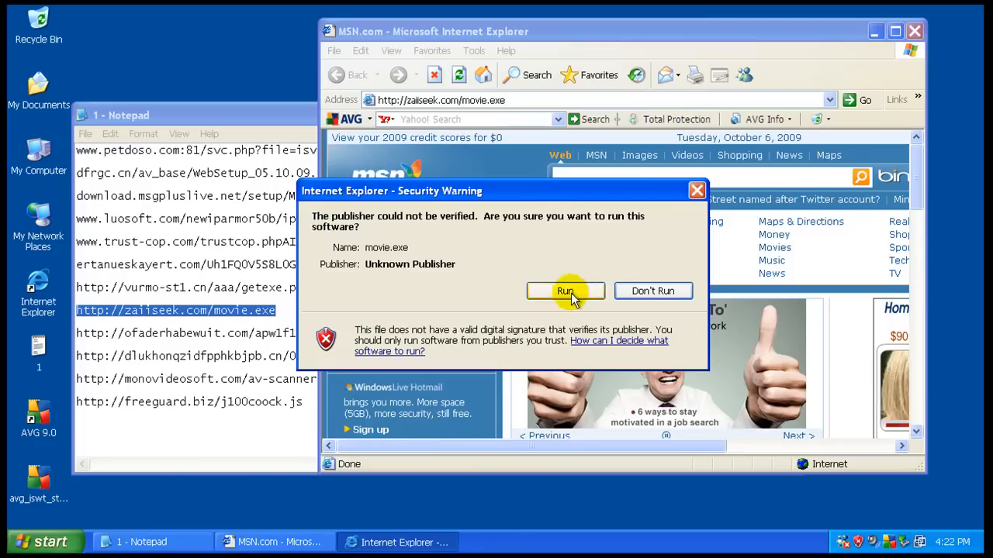
{"action": "left_click", "coordinate": [564, 291]}
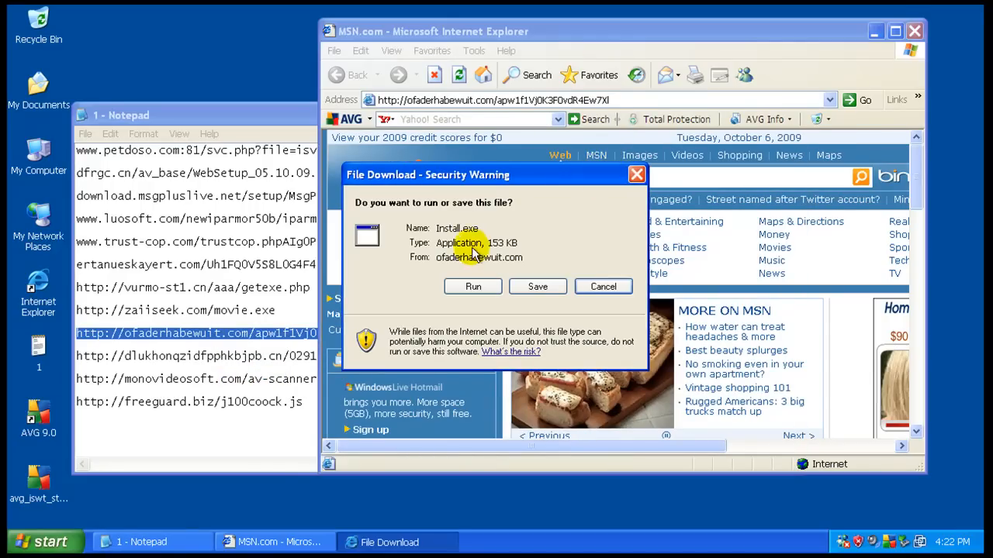
Run the downloaded Install.exe and quarantine the Win32/FakeRean trojan AVG detects in it
{"action": "left_click", "coordinate": [471, 285]}
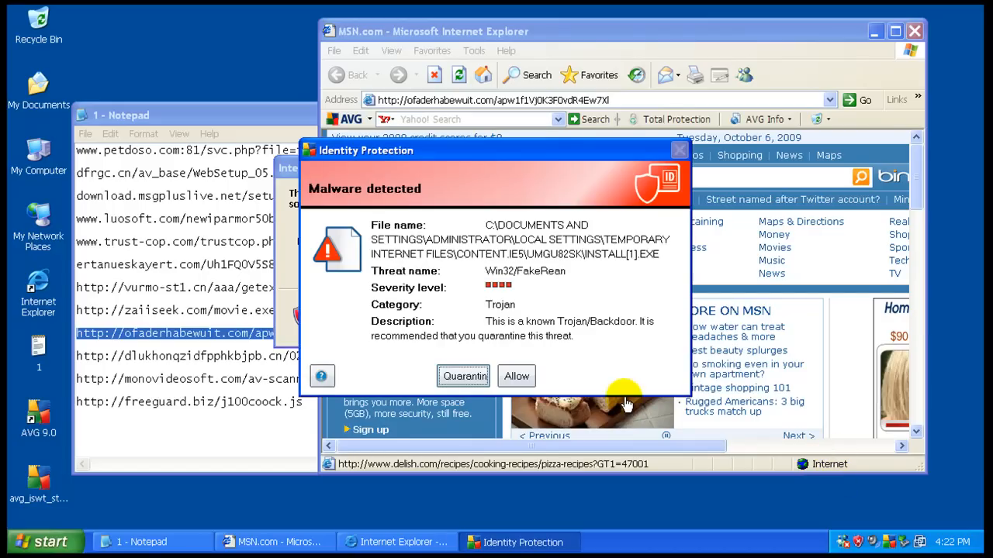
{"action": "mouse_move", "coordinate": [527, 287]}
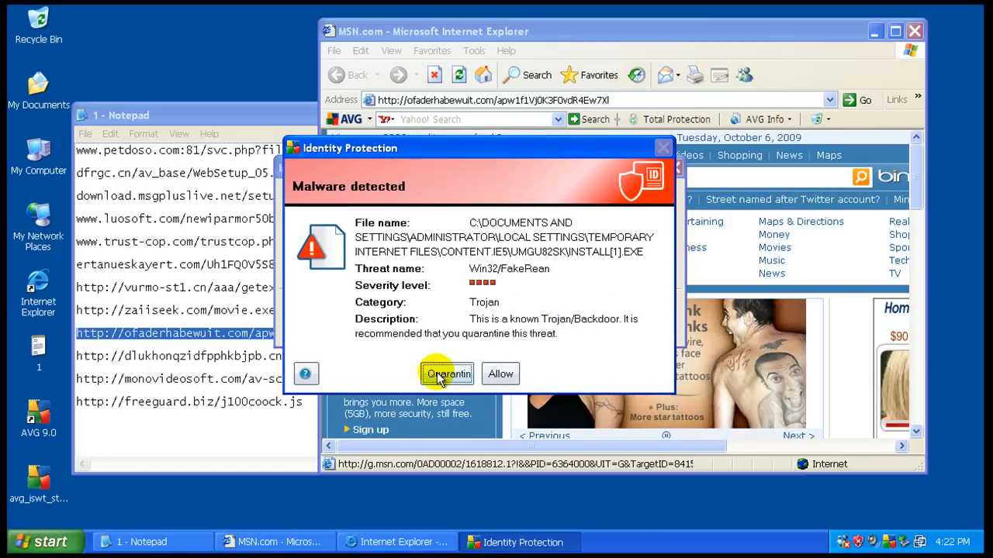
{"action": "left_click", "coordinate": [446, 374]}
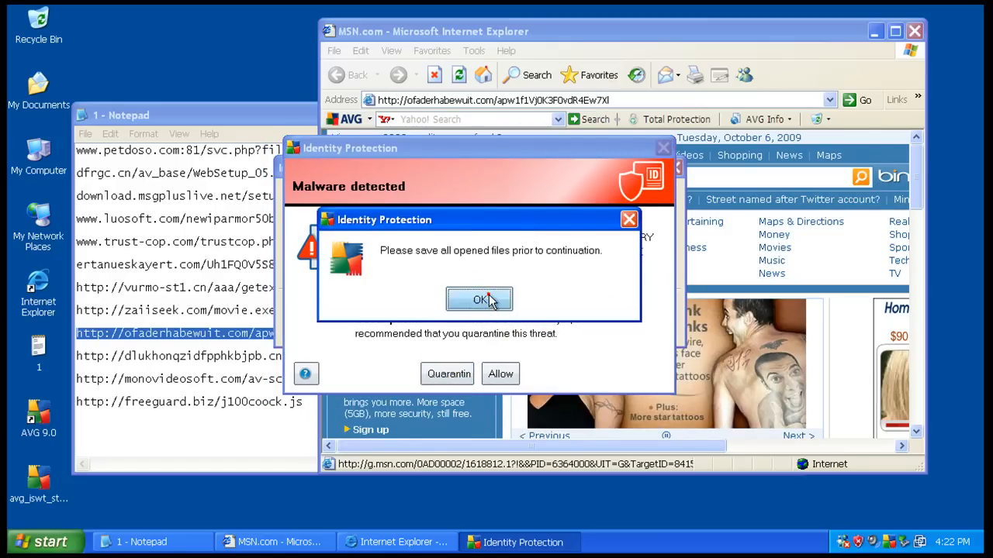
{"action": "left_click", "coordinate": [478, 300]}
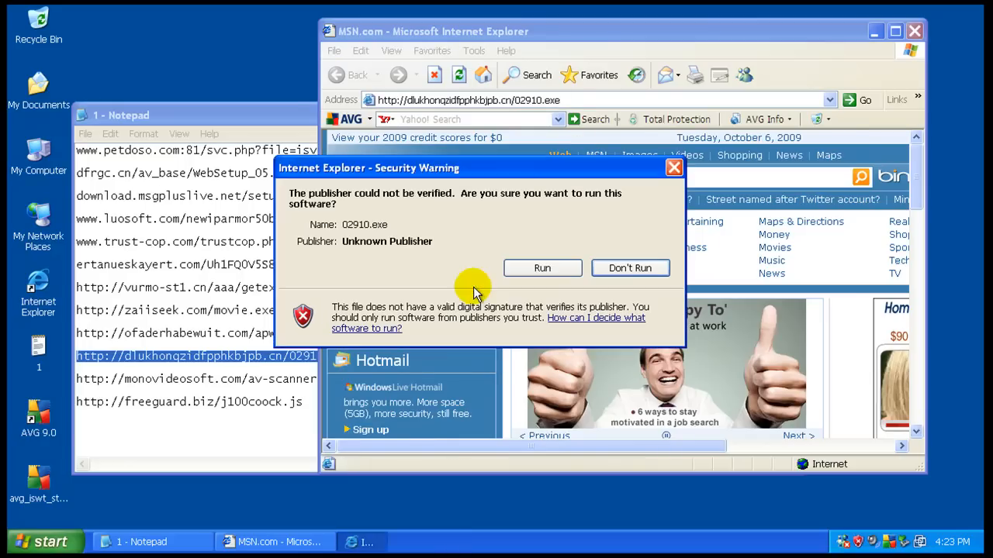
Run the unverified 02910.exe from its Security Warning prompt
{"action": "left_click", "coordinate": [629, 267]}
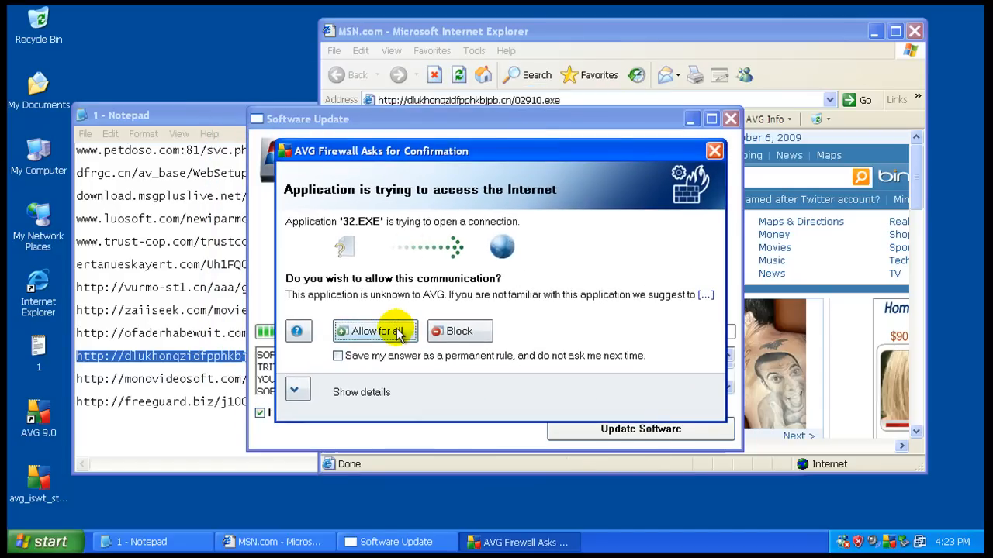
Allow 32.EXE and the HTML Application host online, quarantine REGSVR32.EXE, and copy the monovideosoft link
{"action": "left_click", "coordinate": [375, 332]}
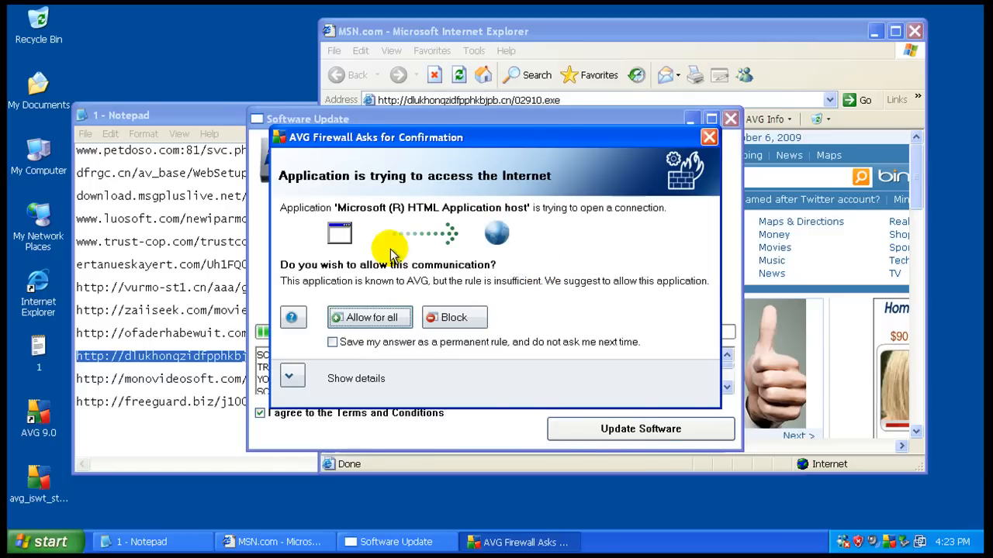
{"action": "left_click", "coordinate": [369, 316]}
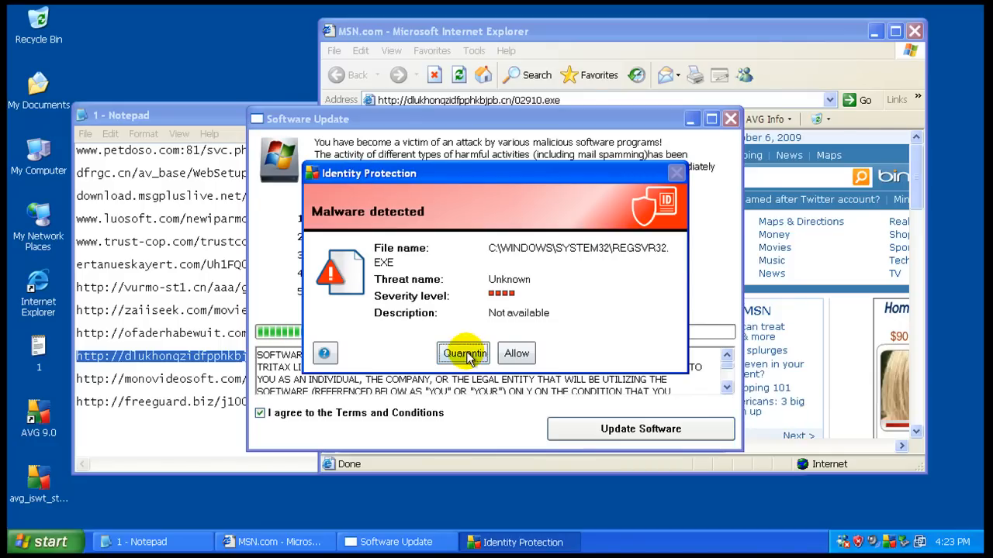
{"action": "left_click", "coordinate": [462, 354]}
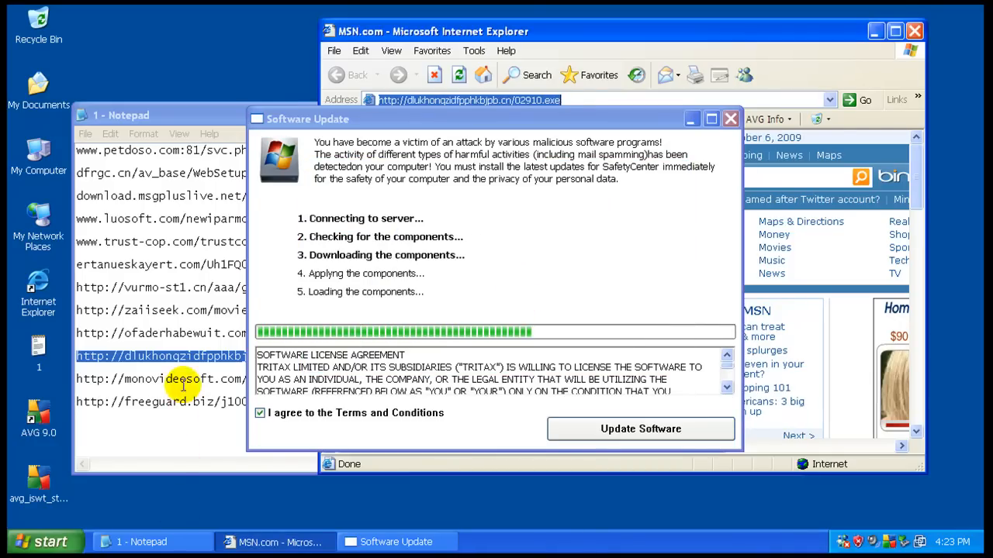
{"action": "right_click", "coordinate": [186, 378]}
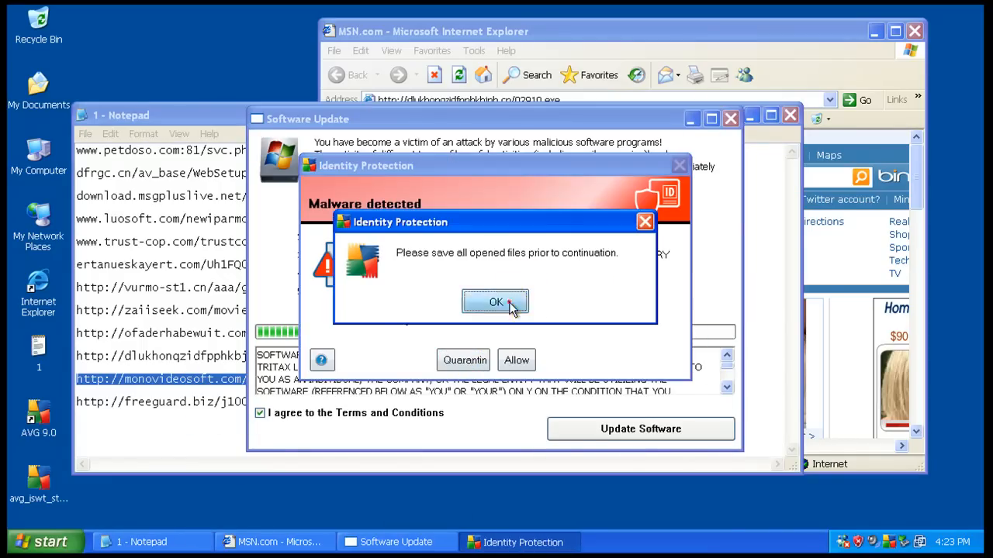
{"action": "left_click", "coordinate": [497, 301]}
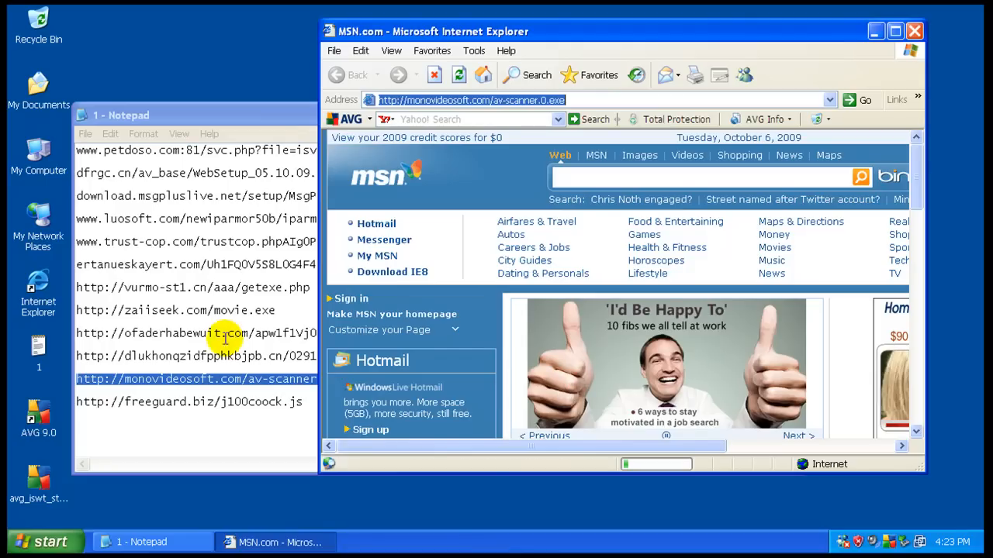
Load the monovideosoft av-scanner link and open the downloaded j100coock.js script
{"action": "left_click", "coordinate": [578, 100]}
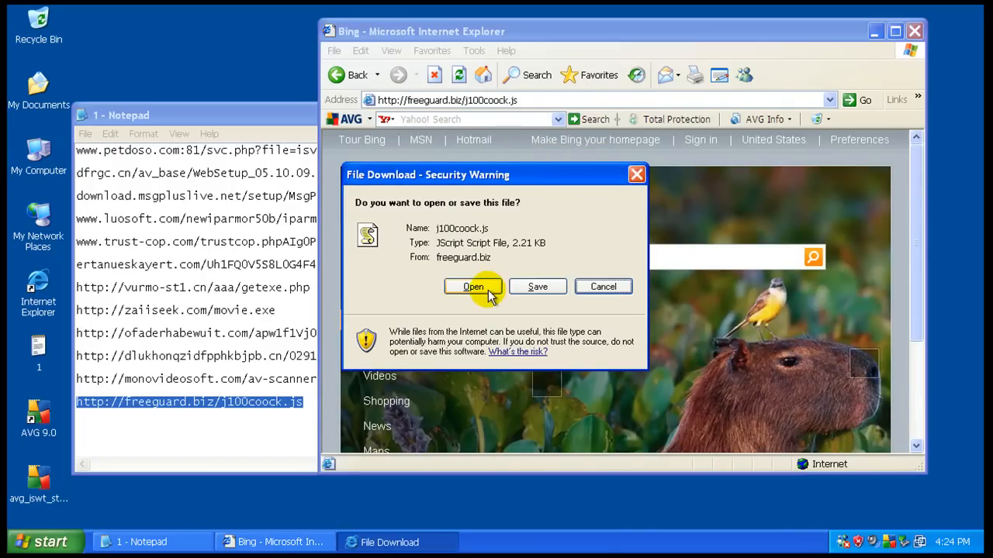
{"action": "left_click", "coordinate": [473, 287]}
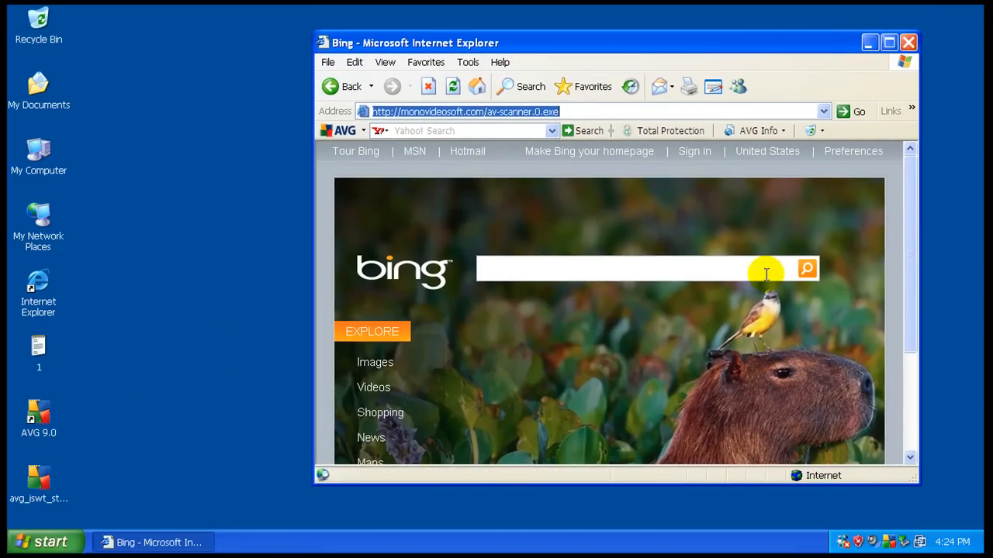
Review the whole-computer scan settings and additional settings in AVG, cancelling without changes
{"action": "left_click", "coordinate": [907, 43]}
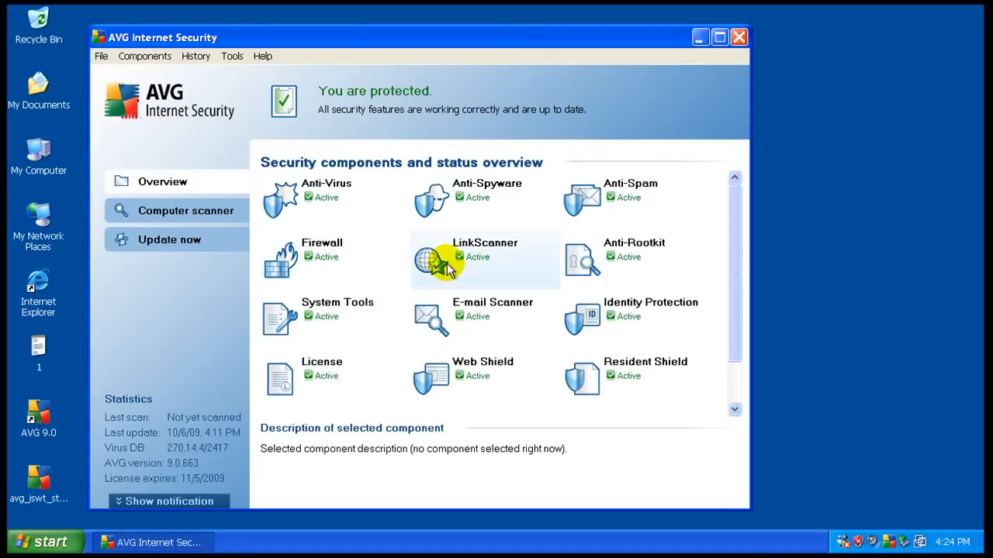
{"action": "mouse_move", "coordinate": [376, 394]}
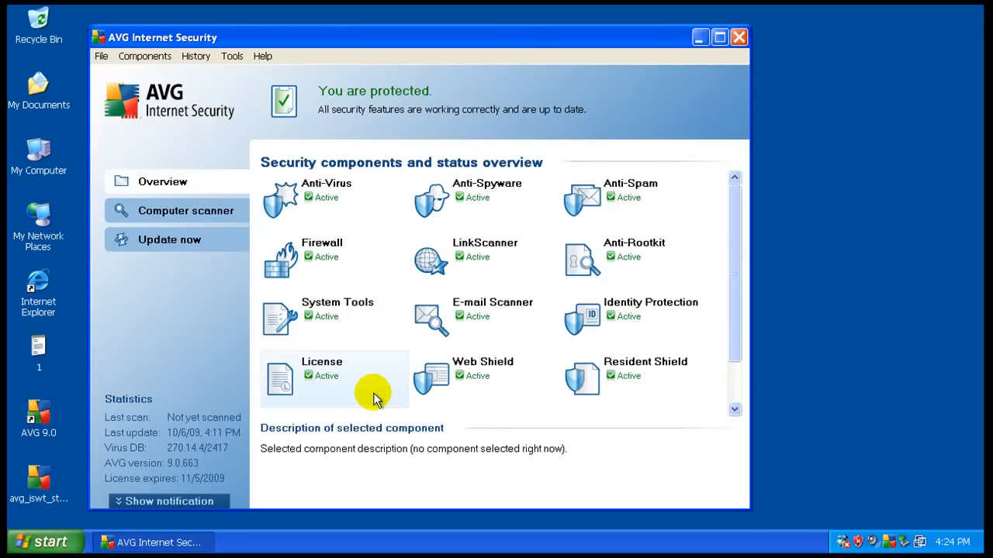
{"action": "left_click", "coordinate": [186, 211]}
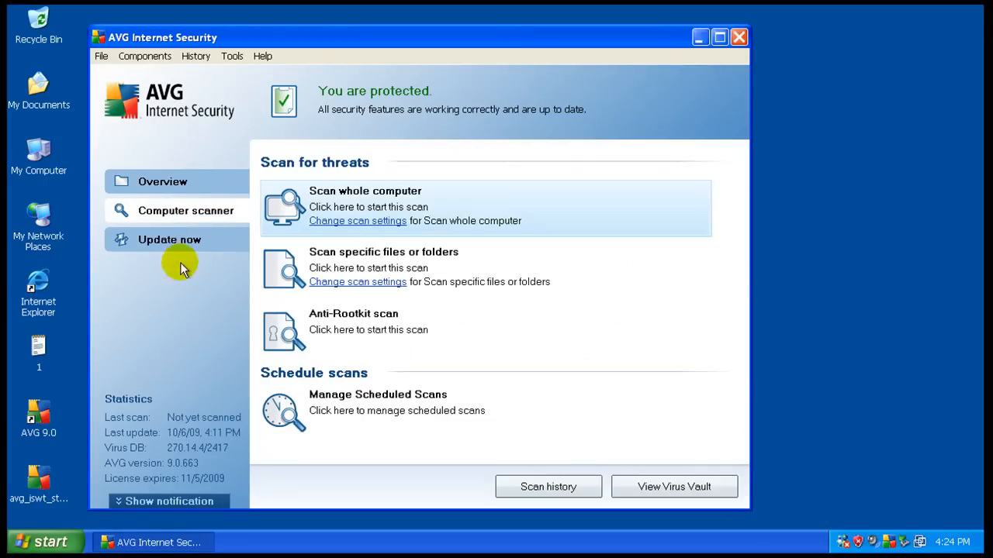
{"action": "mouse_move", "coordinate": [200, 257]}
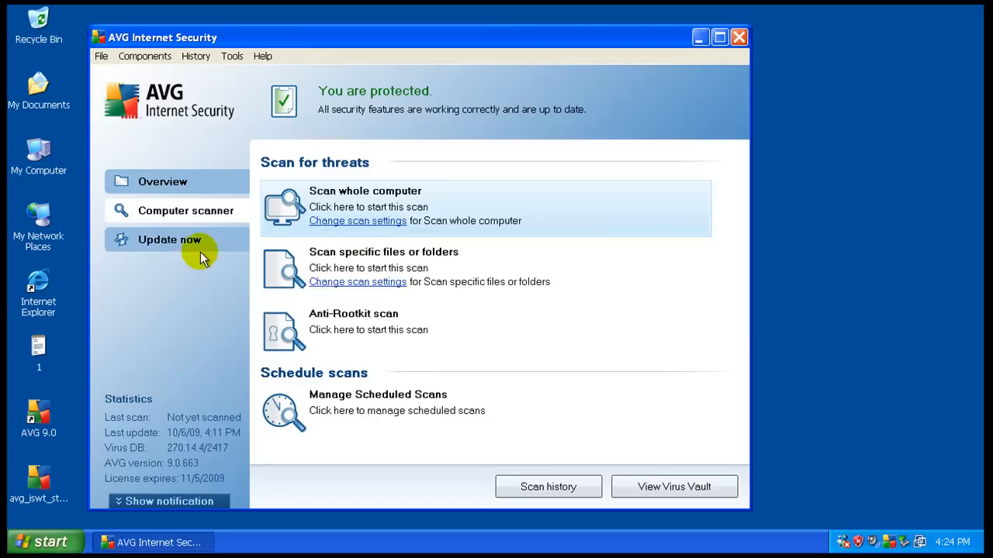
{"action": "mouse_move", "coordinate": [344, 183]}
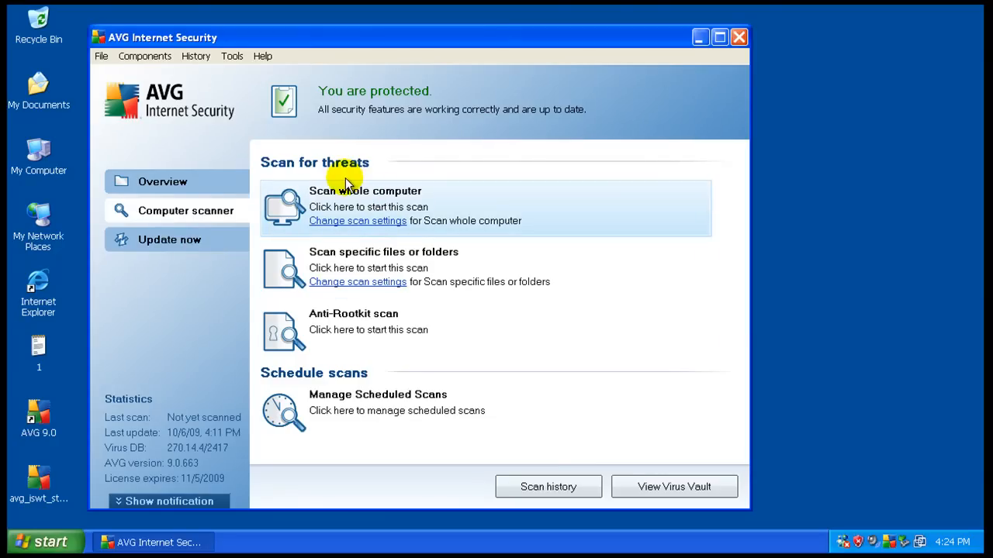
{"action": "left_click", "coordinate": [356, 220]}
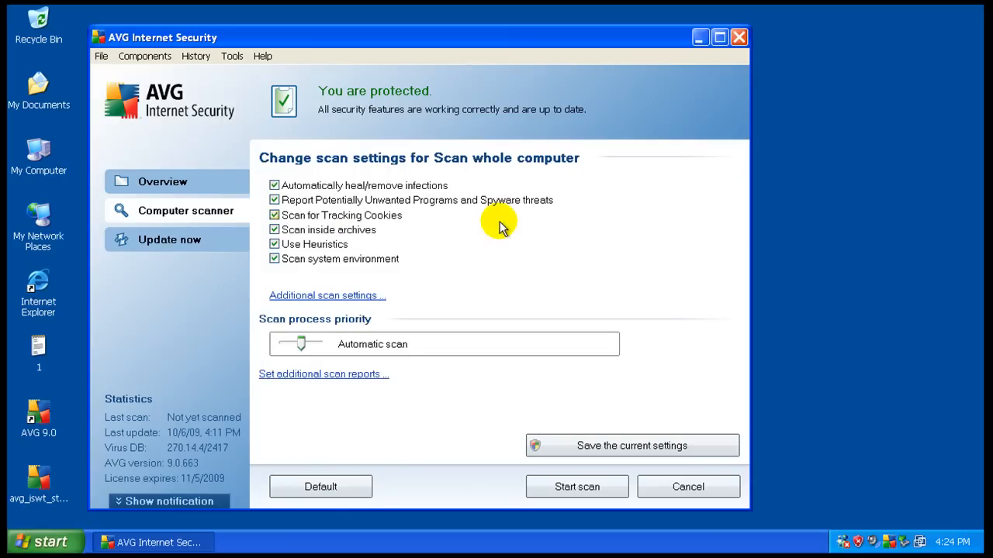
{"action": "mouse_move", "coordinate": [401, 236]}
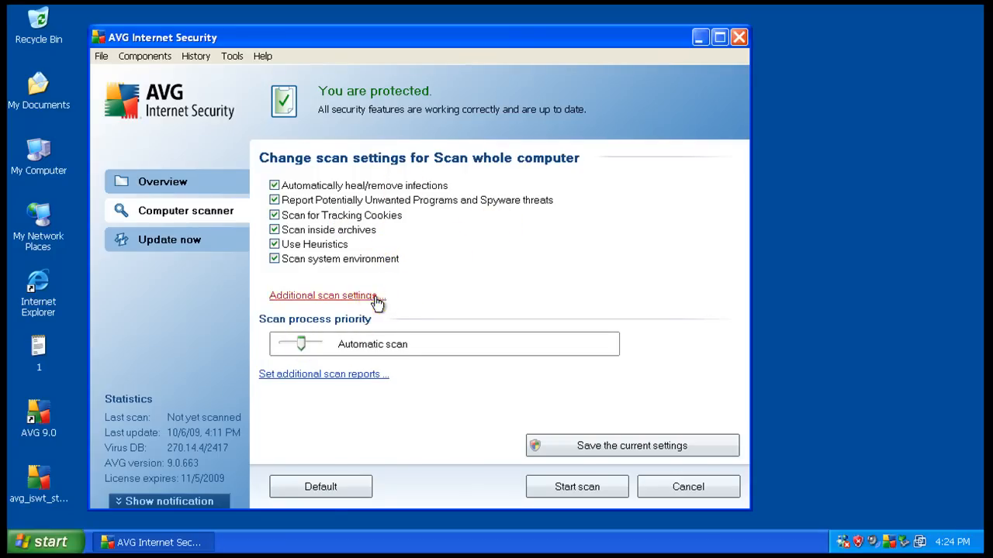
{"action": "left_click", "coordinate": [323, 294]}
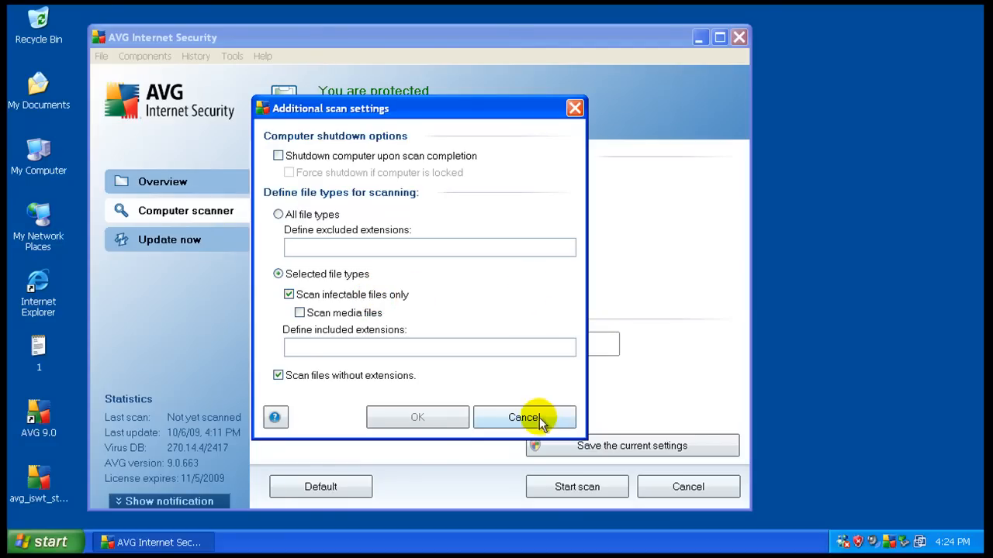
{"action": "left_click", "coordinate": [524, 417]}
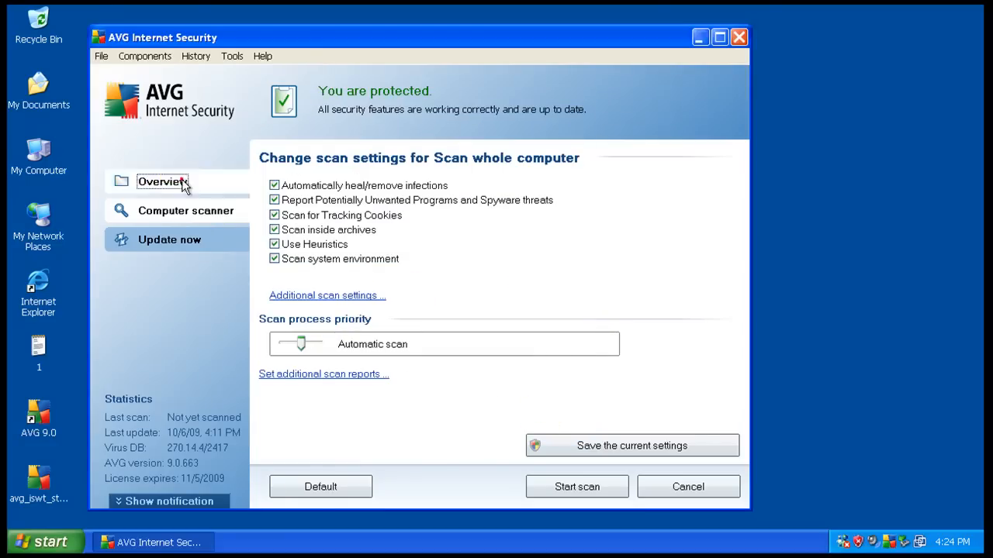
{"action": "left_click", "coordinate": [162, 182]}
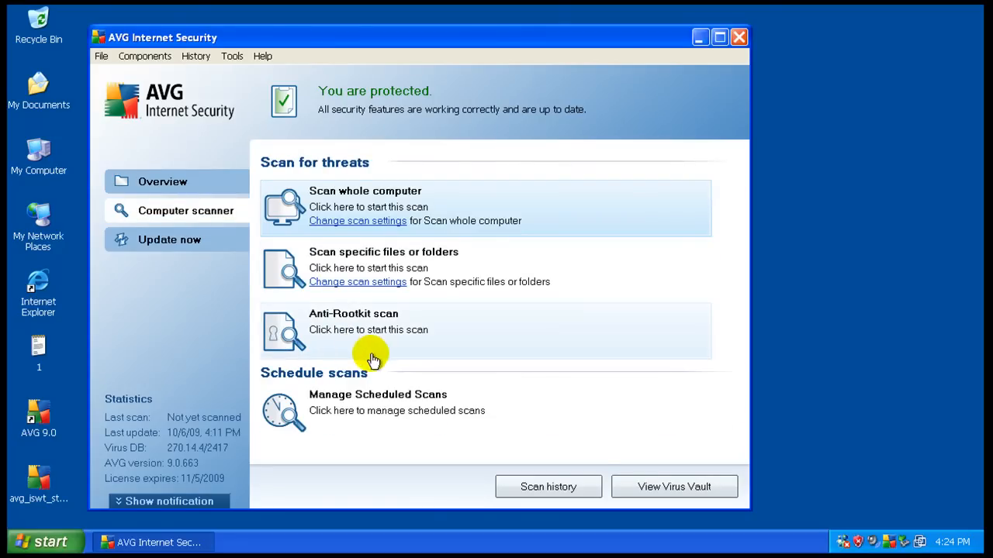
{"action": "mouse_move", "coordinate": [334, 183]}
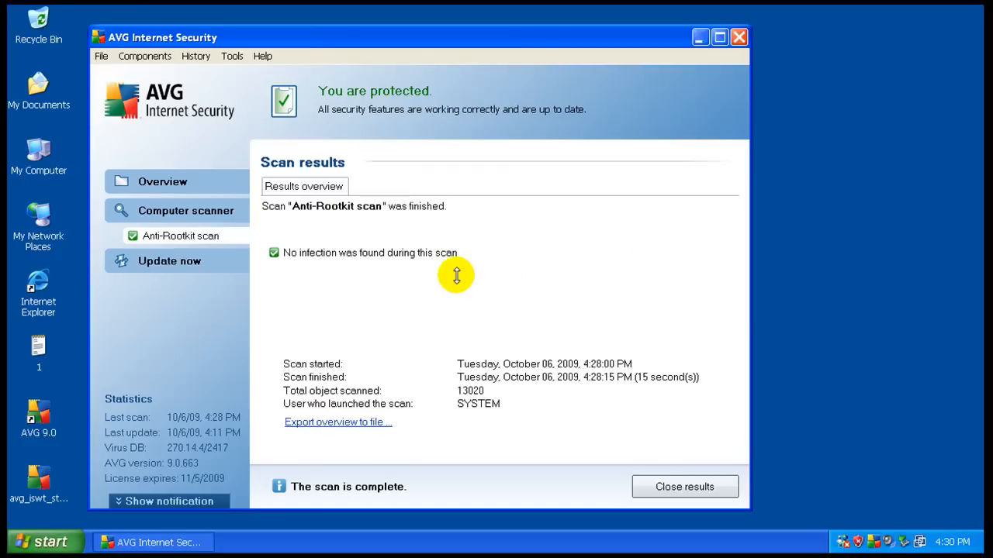
{"action": "mouse_move", "coordinate": [534, 230]}
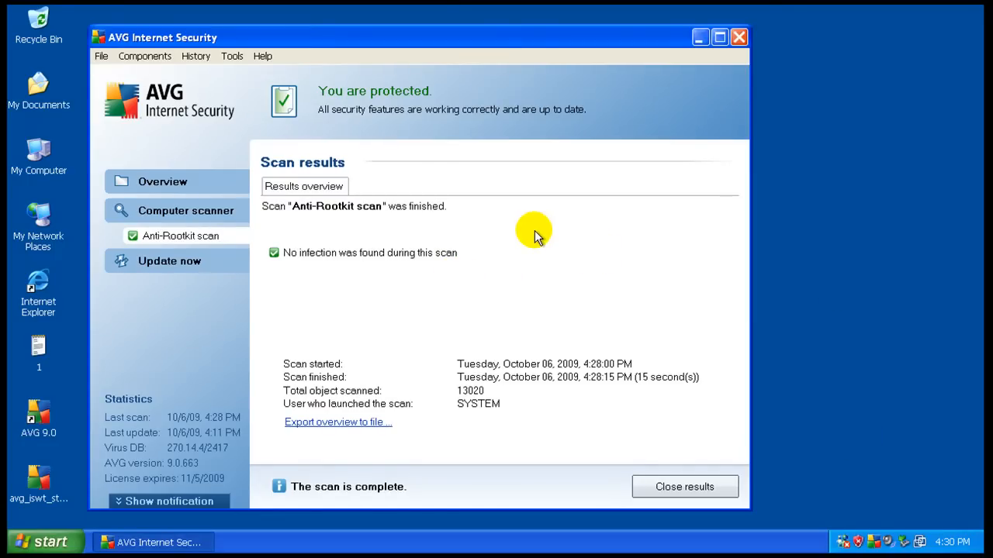
{"action": "mouse_move", "coordinate": [180, 236]}
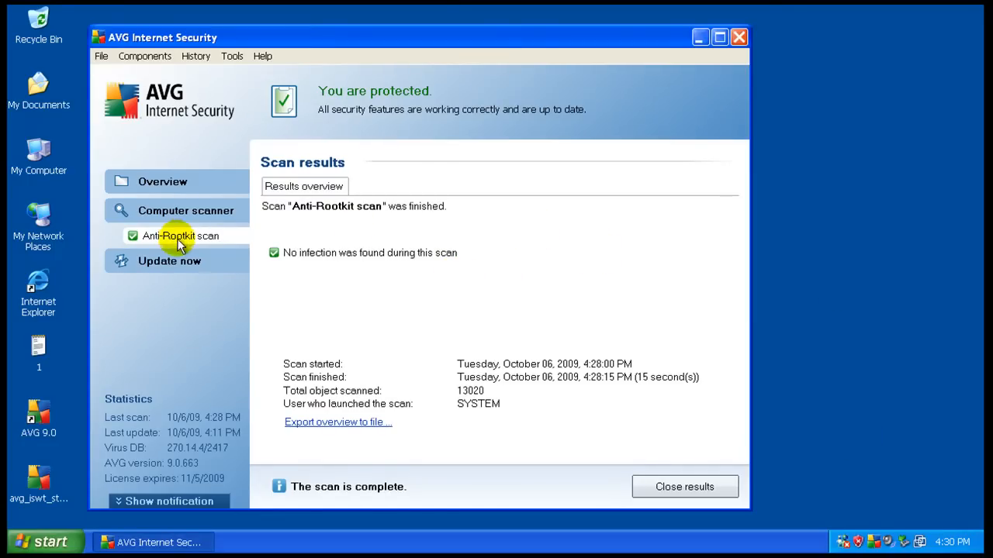
Start an AVG scan of the whole computer from the Computer scanner page
{"action": "left_click", "coordinate": [186, 211]}
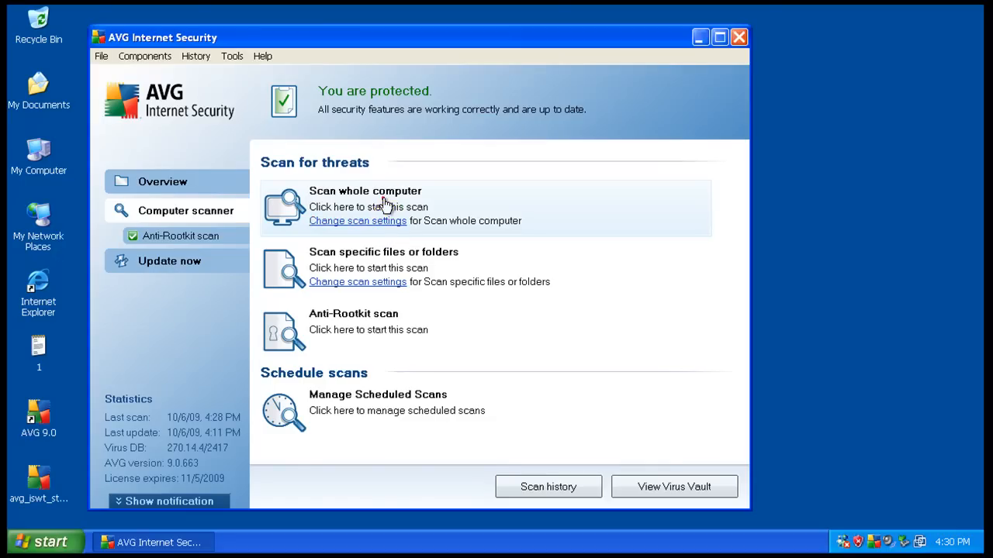
{"action": "left_click", "coordinate": [365, 191]}
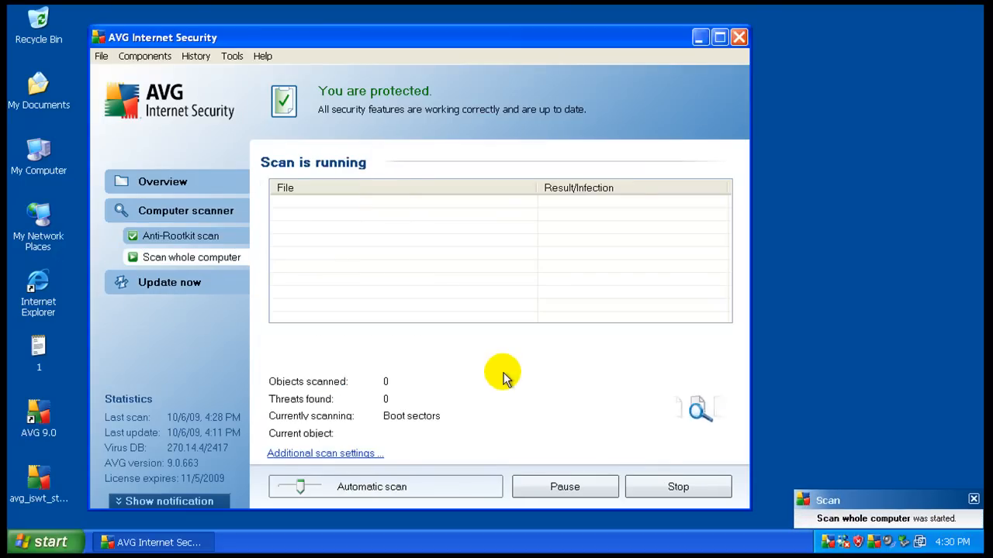
{"action": "mouse_move", "coordinate": [621, 391]}
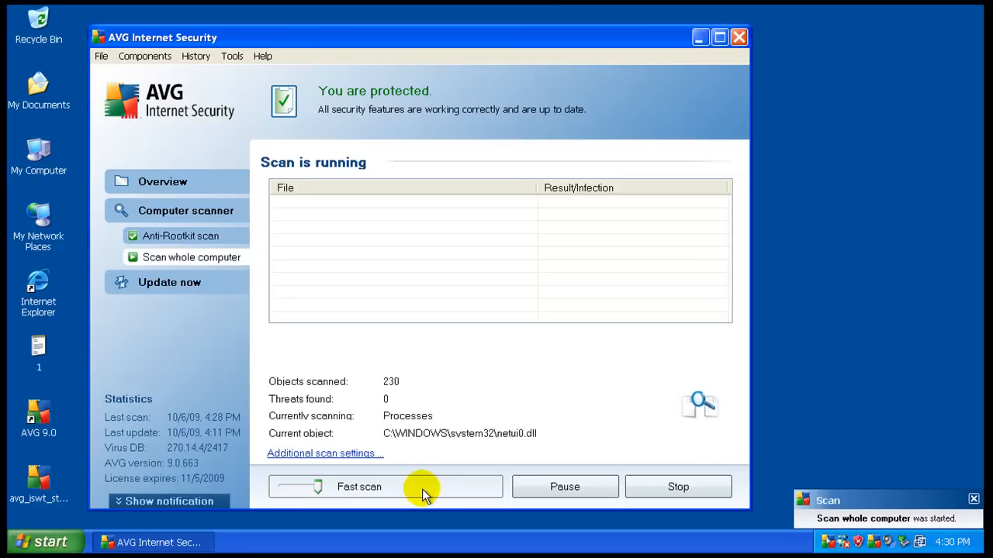
{"action": "mouse_move", "coordinate": [763, 344]}
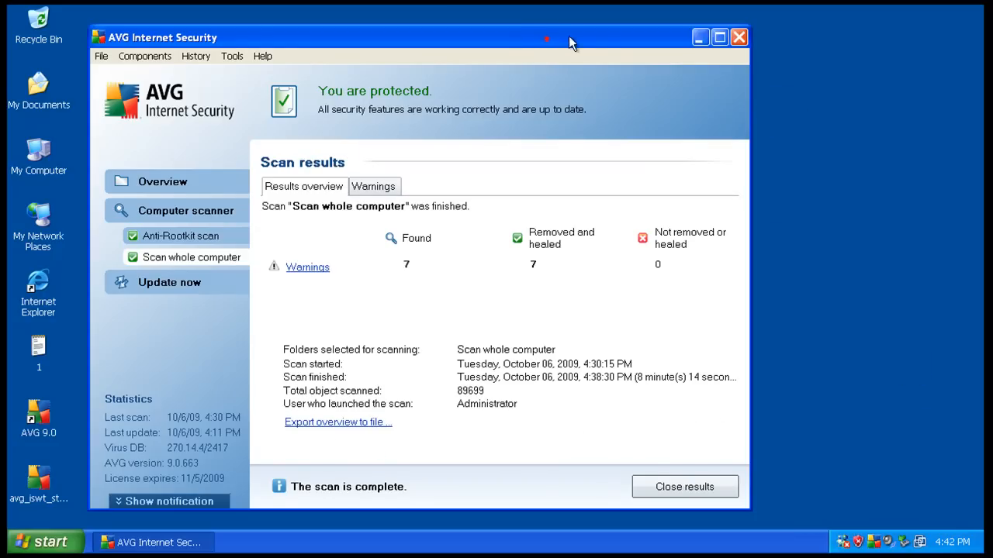
View the detected tracking-cookie items in the scan results, then close AVG
{"action": "left_click", "coordinate": [372, 186]}
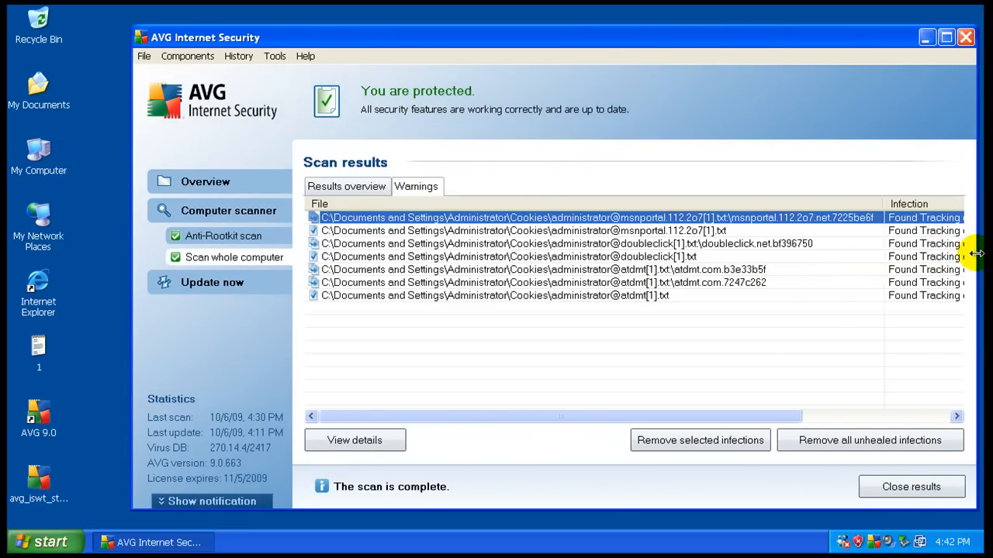
{"action": "left_click", "coordinate": [965, 37]}
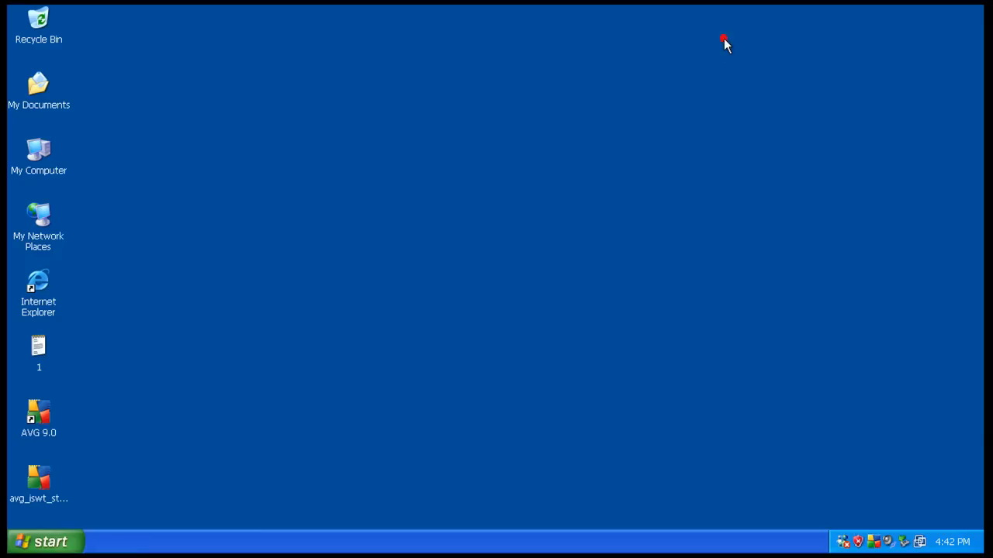
{"action": "mouse_move", "coordinate": [401, 316]}
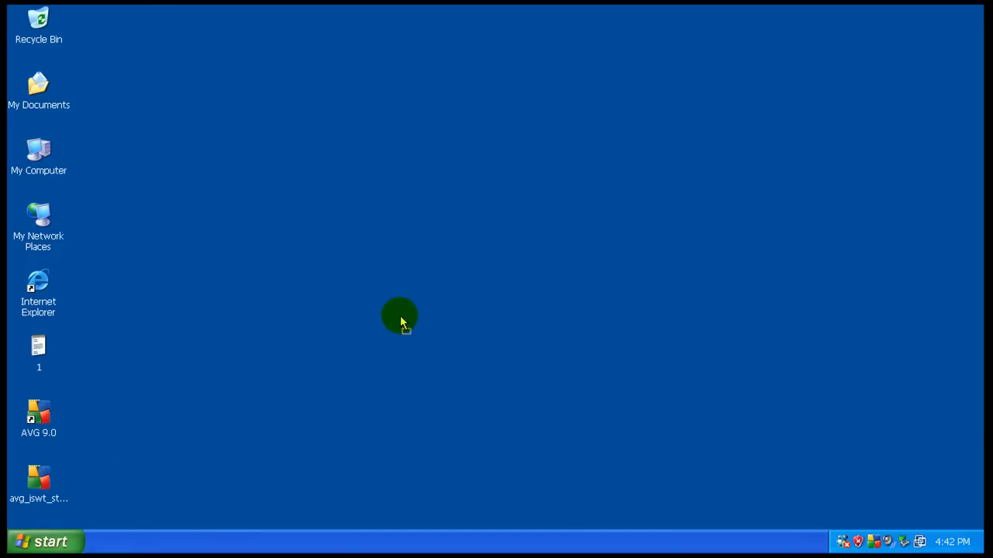
{"action": "mouse_move", "coordinate": [473, 298]}
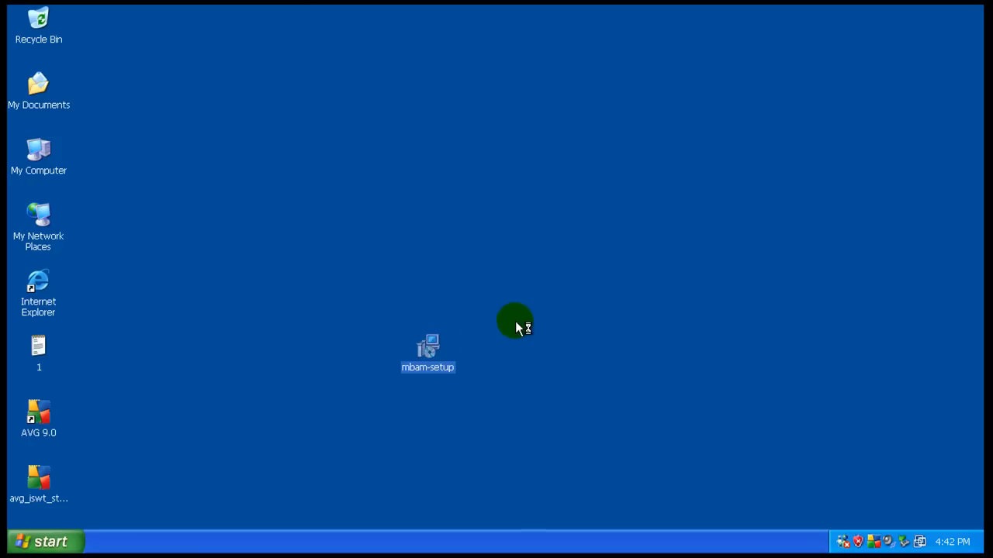
Launch mbam-setup and proceed through the wizard in English, keeping the desktop icon, to begin installing
{"action": "double_click", "coordinate": [428, 349]}
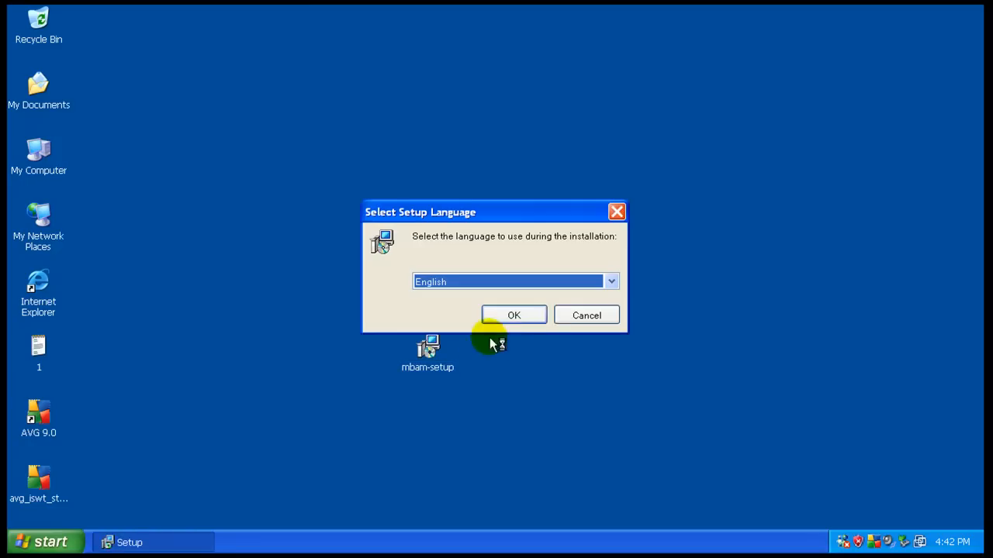
{"action": "left_click", "coordinate": [513, 315]}
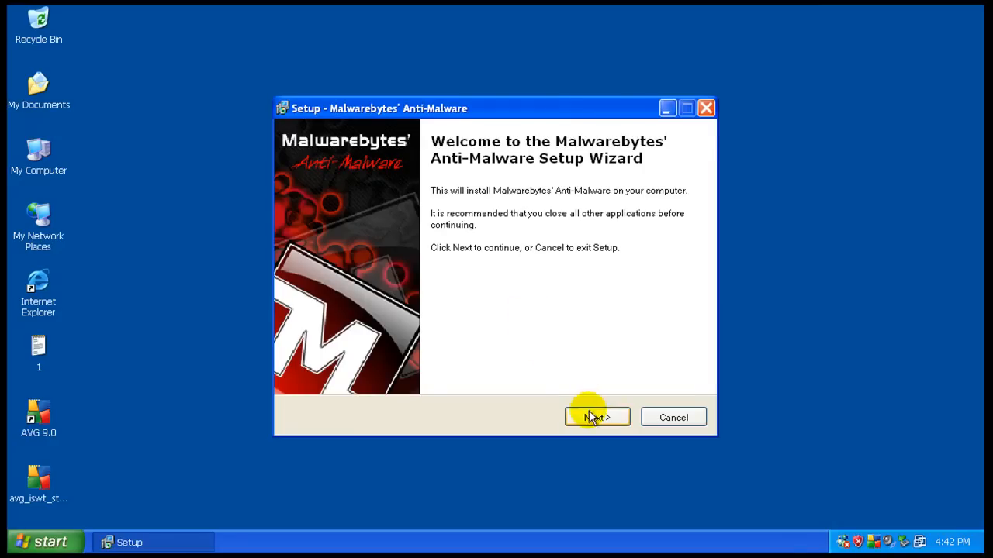
{"action": "left_click", "coordinate": [595, 417]}
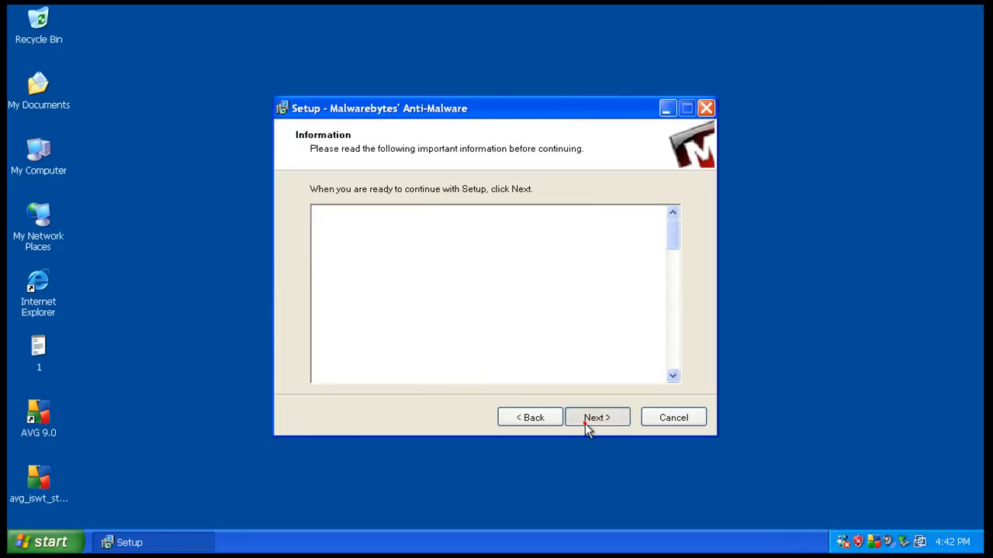
{"action": "left_click", "coordinate": [595, 417]}
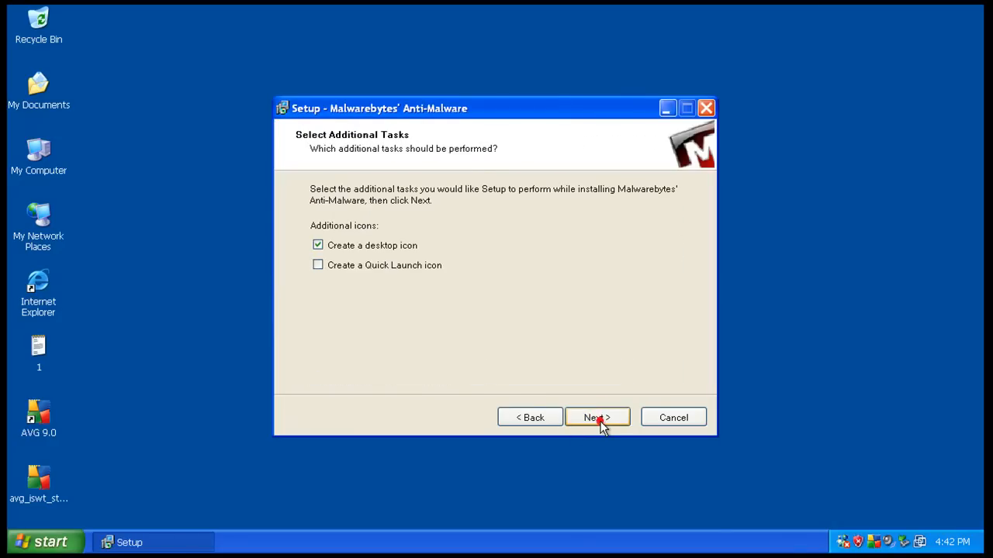
{"action": "left_click", "coordinate": [596, 418]}
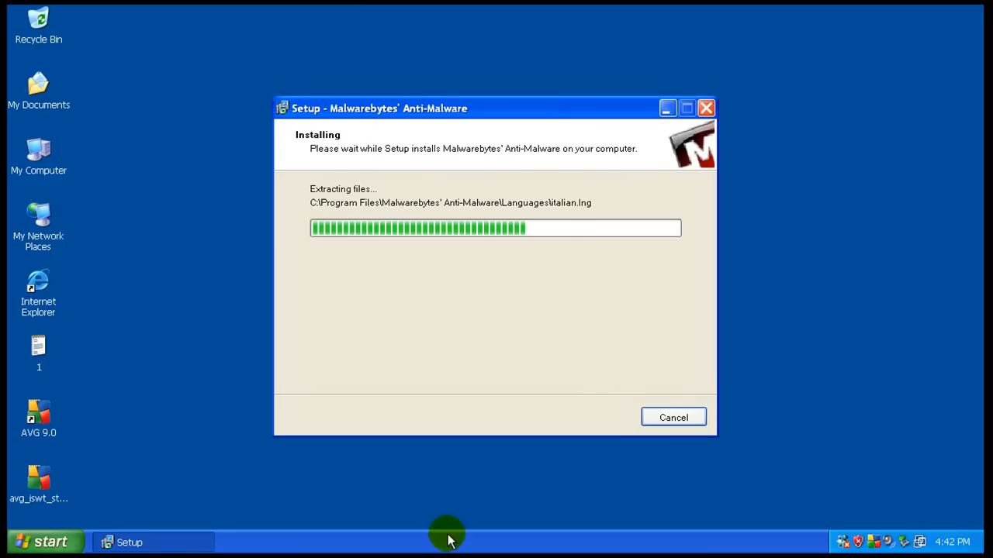
Review running processes in Task Manager, including an AVG process and all users' processes, then close it
{"action": "right_click", "coordinate": [447, 540]}
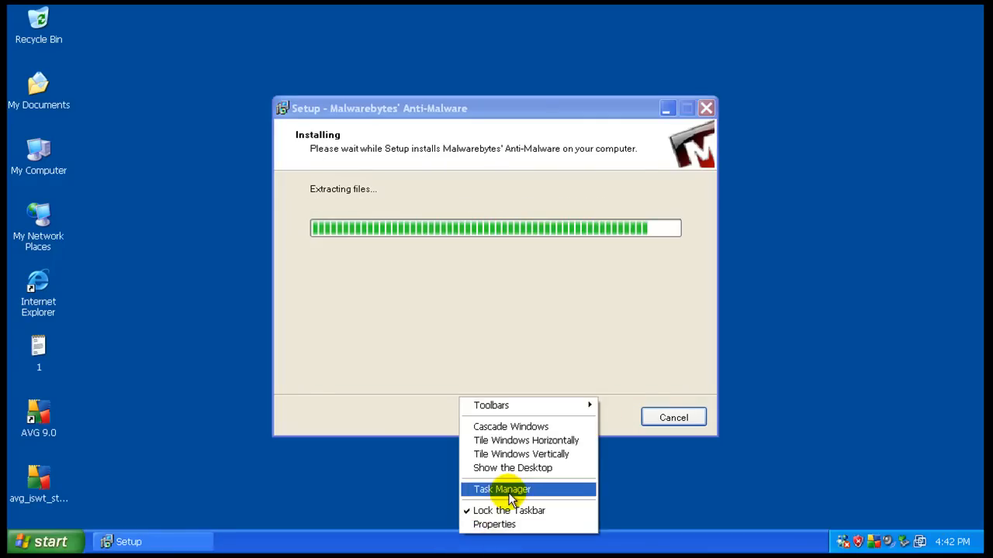
{"action": "left_click", "coordinate": [501, 490]}
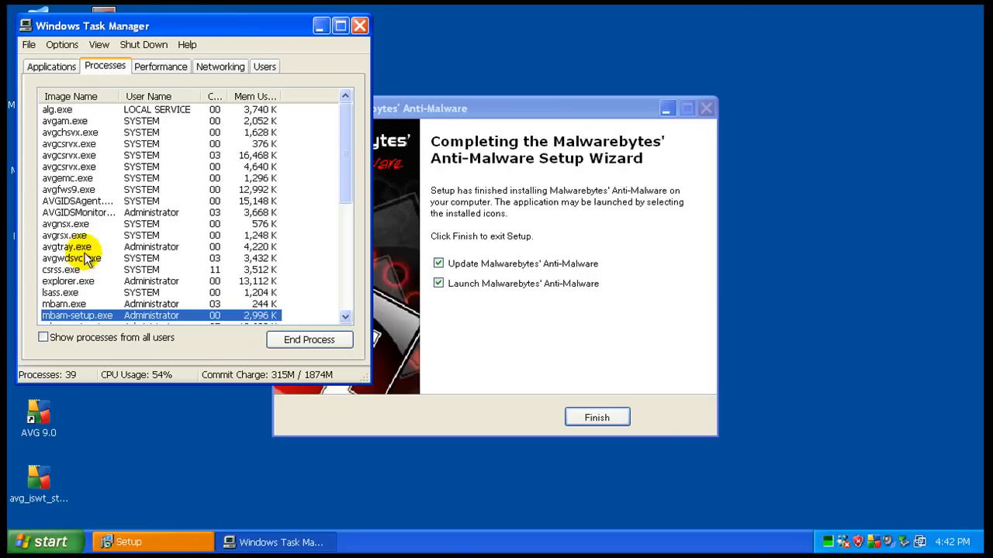
{"action": "left_click", "coordinate": [596, 417]}
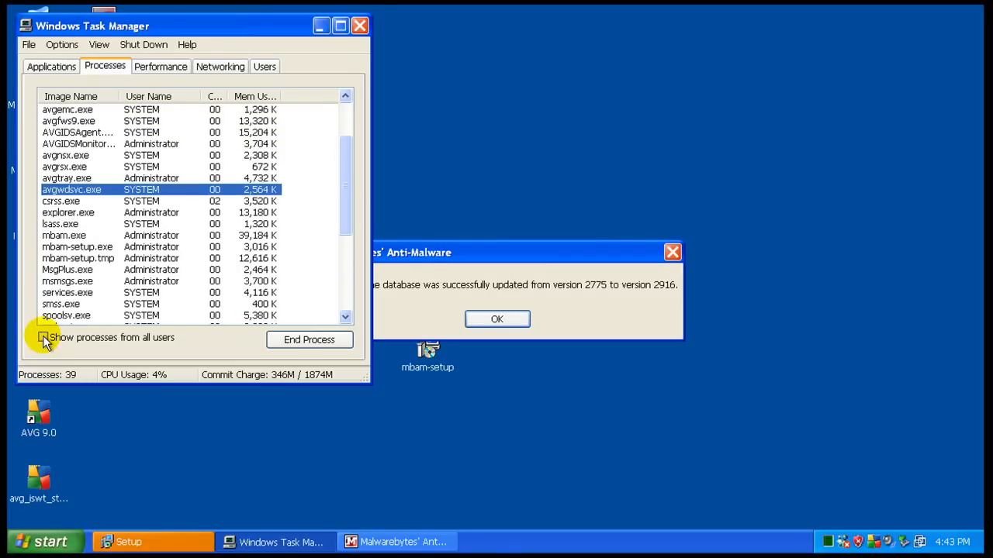
{"action": "left_click", "coordinate": [43, 338]}
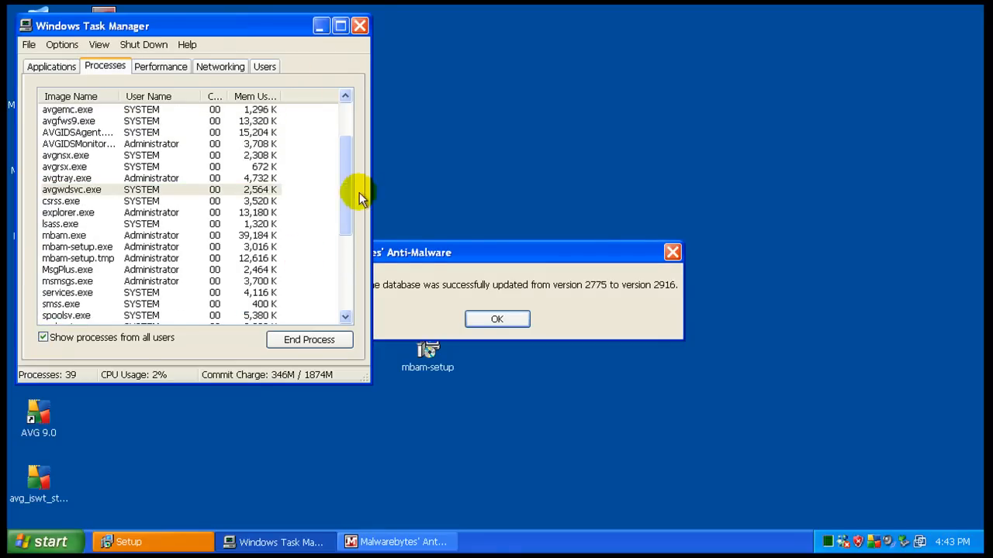
{"action": "scroll", "scroll_direction": "down", "scroll_amount": 3}
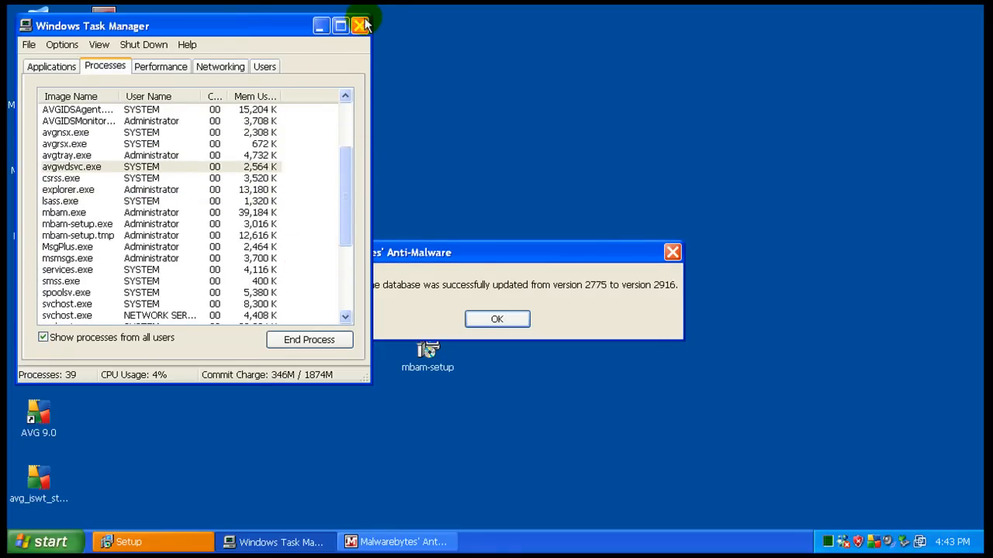
{"action": "left_click", "coordinate": [359, 24]}
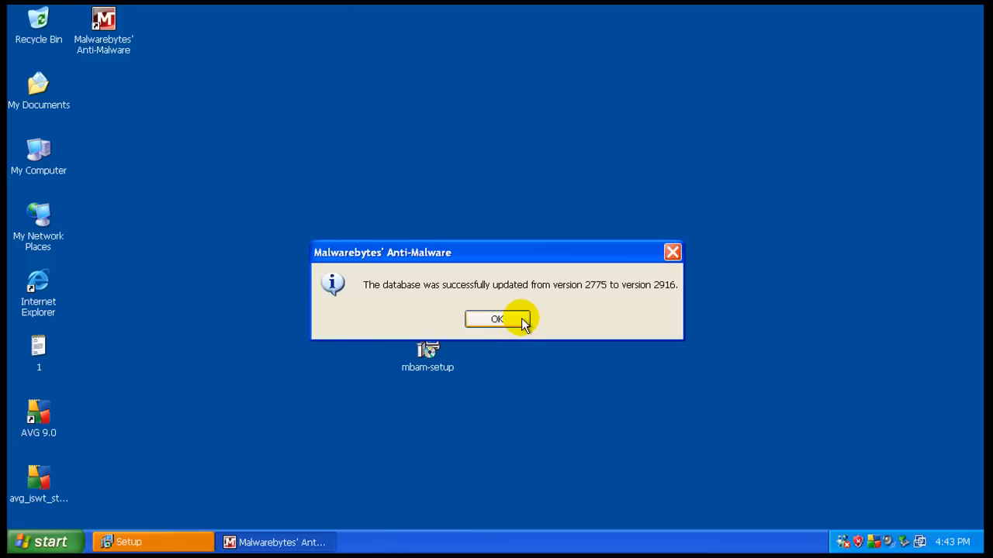
Acknowledge the Malwarebytes database update notice with OK
{"action": "left_click", "coordinate": [496, 320]}
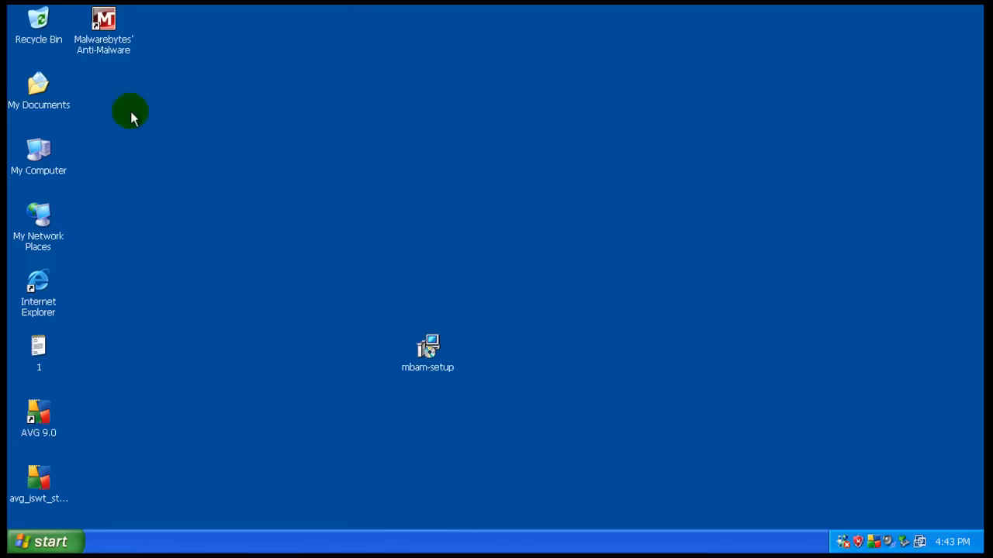
{"action": "mouse_move", "coordinate": [590, 373]}
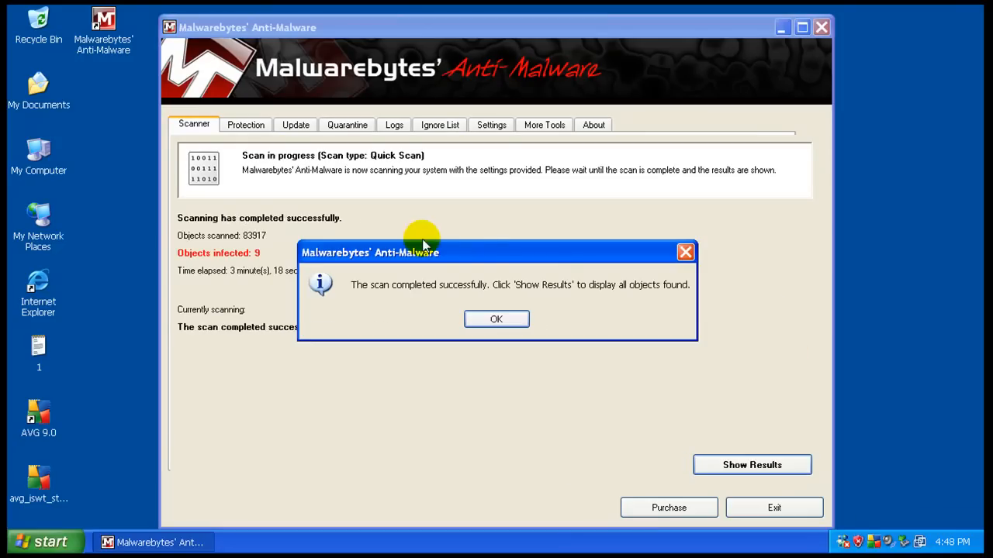
Acknowledge the 9-infection scan result and list the detections, selecting the Malware.Trace registry entry
{"action": "left_click", "coordinate": [496, 320]}
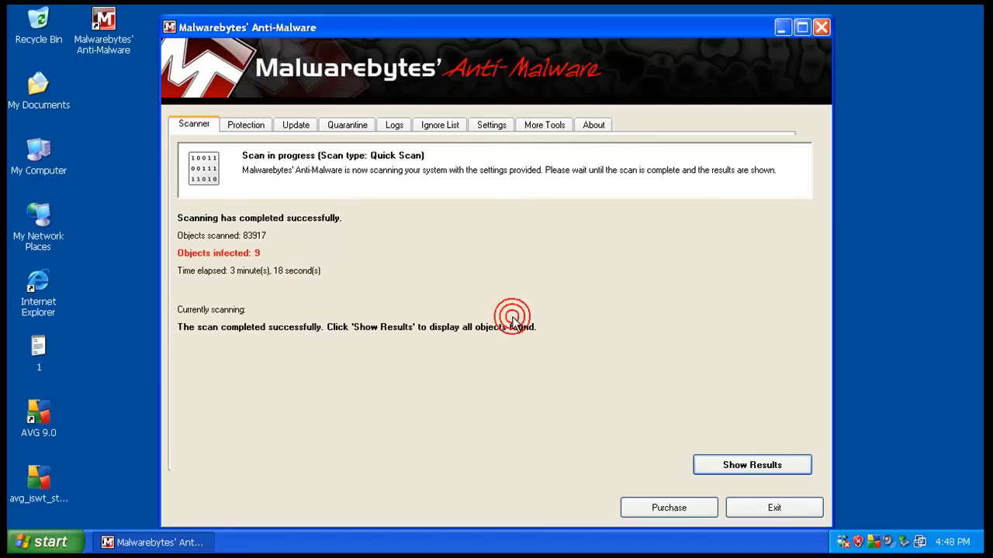
{"action": "left_click", "coordinate": [751, 466]}
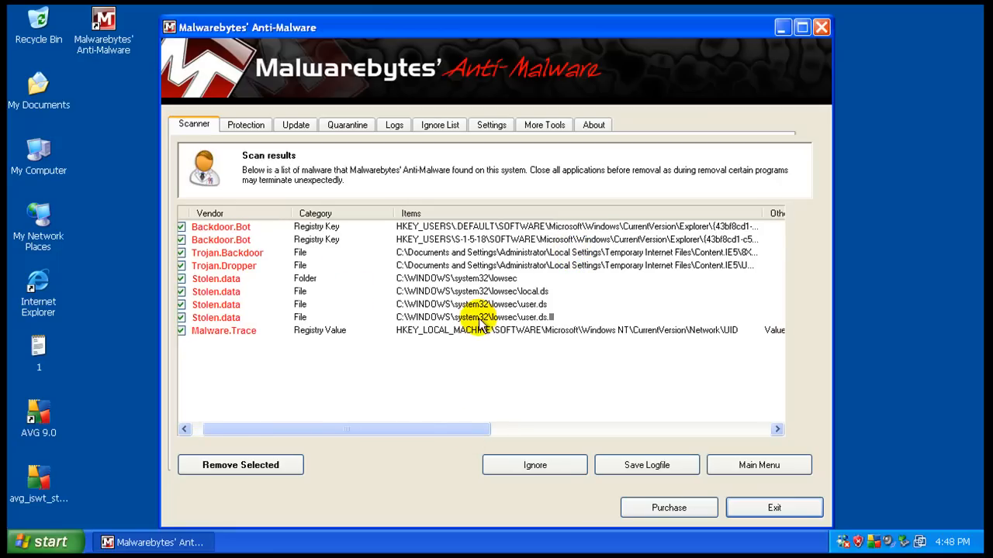
{"action": "left_click", "coordinate": [466, 291]}
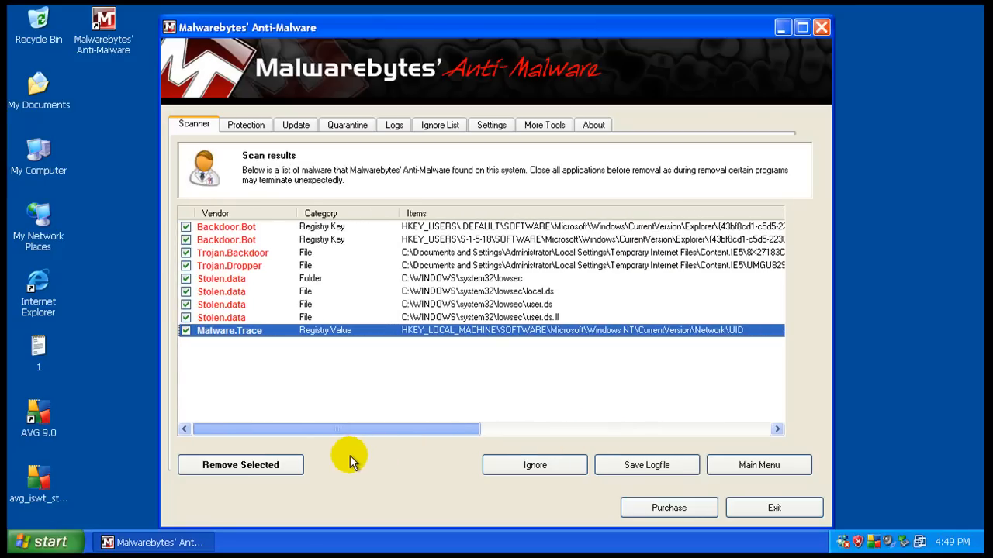
{"action": "mouse_move", "coordinate": [861, 473]}
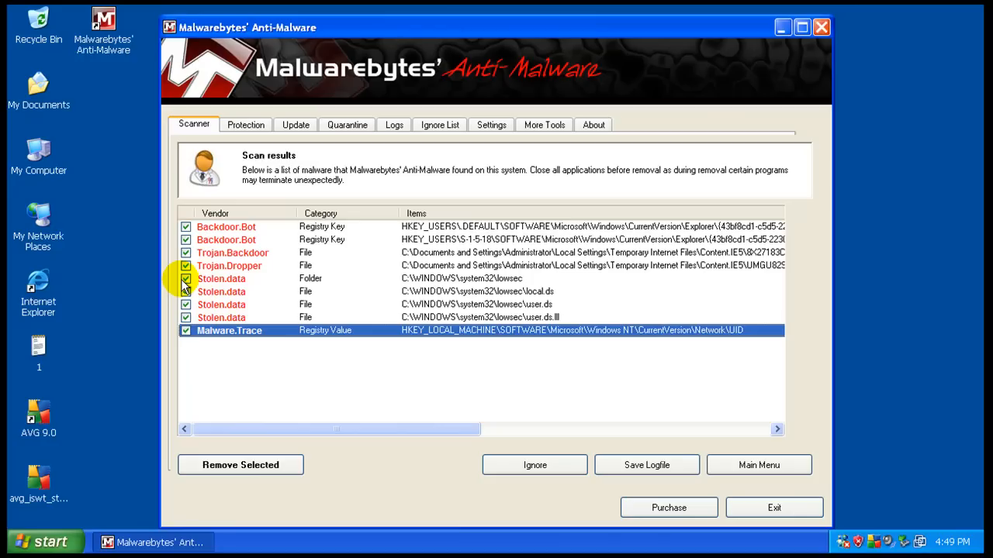
{"action": "mouse_move", "coordinate": [814, 419]}
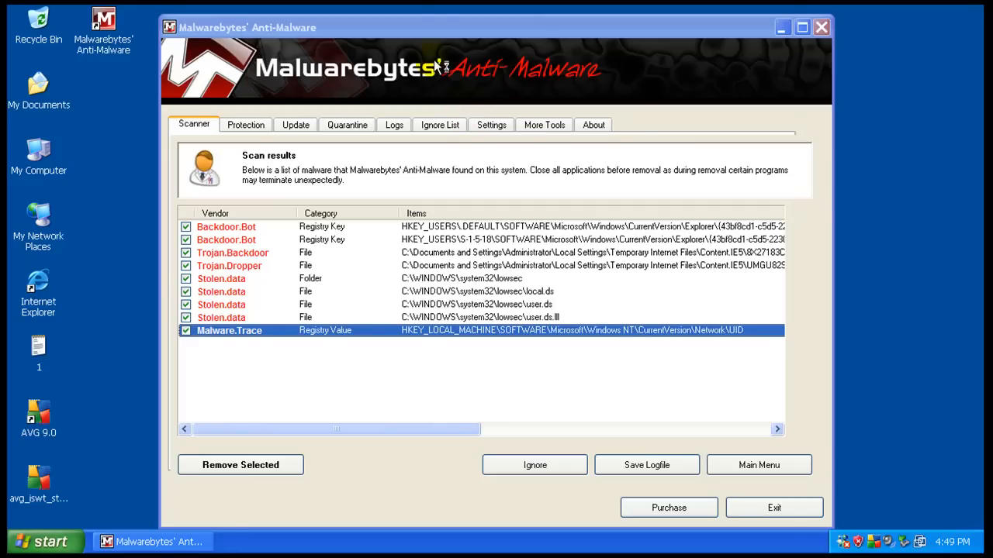
{"action": "mouse_move", "coordinate": [433, 56]}
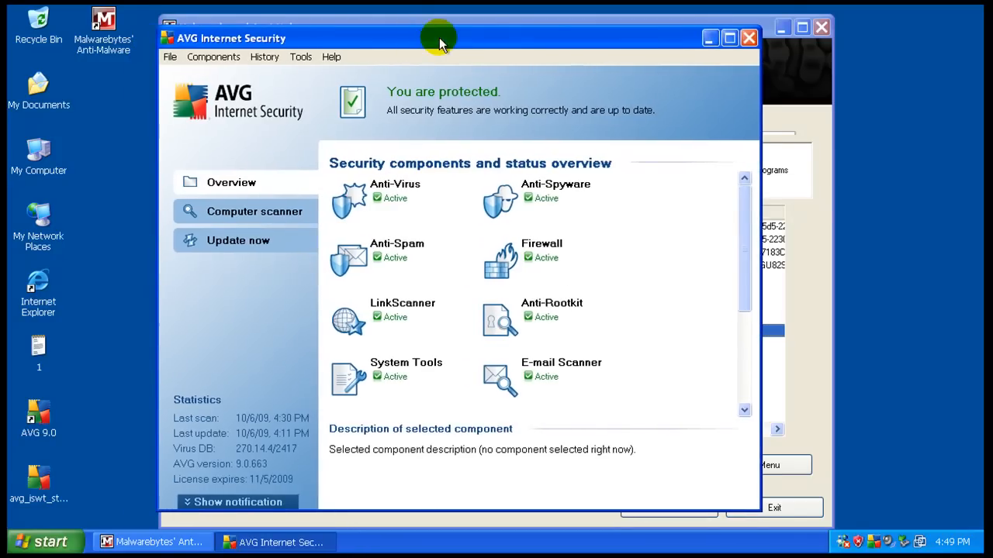
{"action": "left_click_drag", "start_coordinate": [437, 37], "coordinate": [376, 34]}
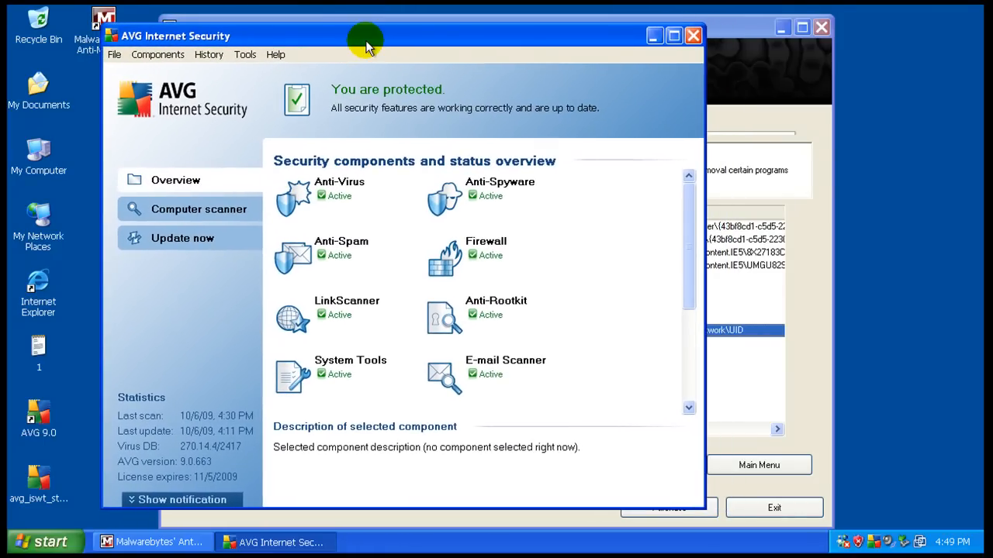
{"action": "left_click", "coordinate": [344, 199]}
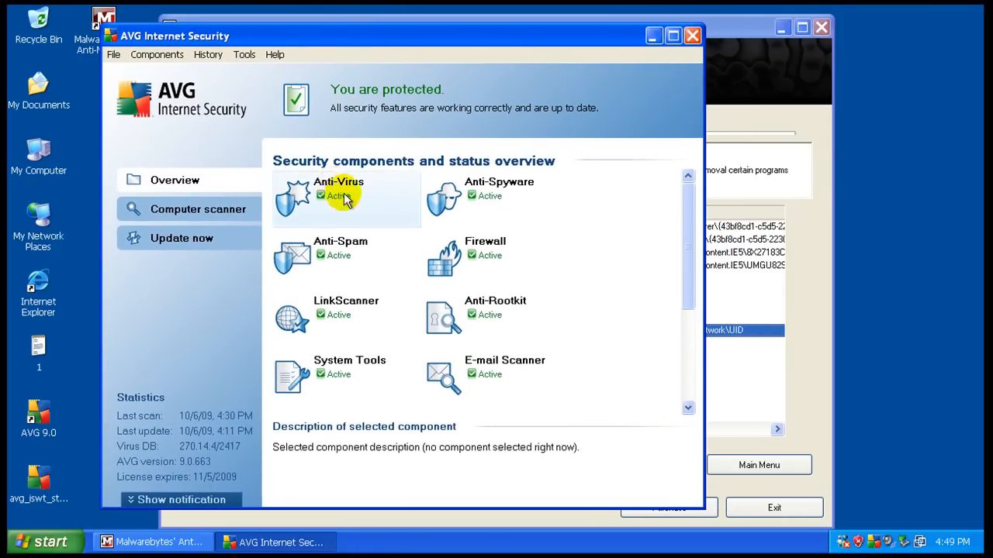
{"action": "mouse_move", "coordinate": [225, 321]}
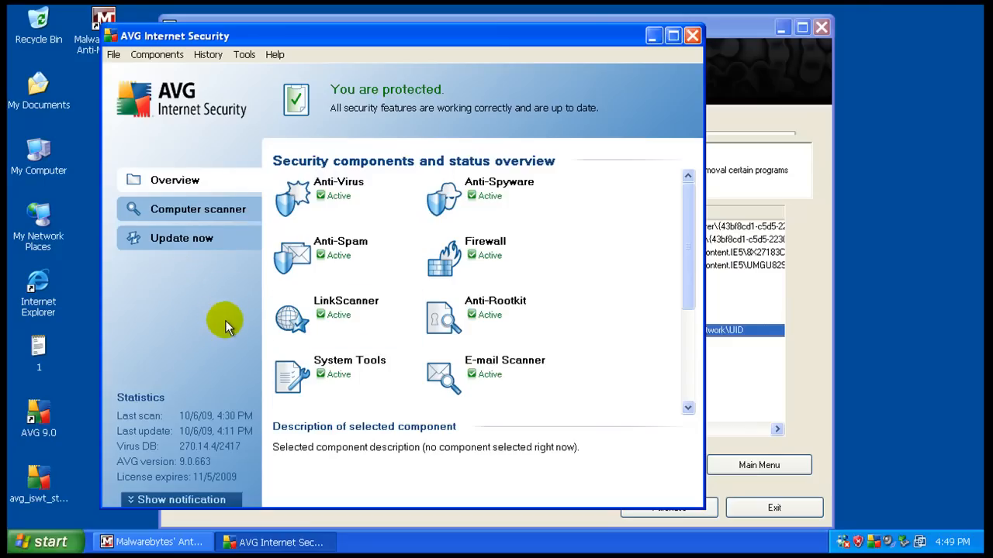
{"action": "mouse_move", "coordinate": [215, 321]}
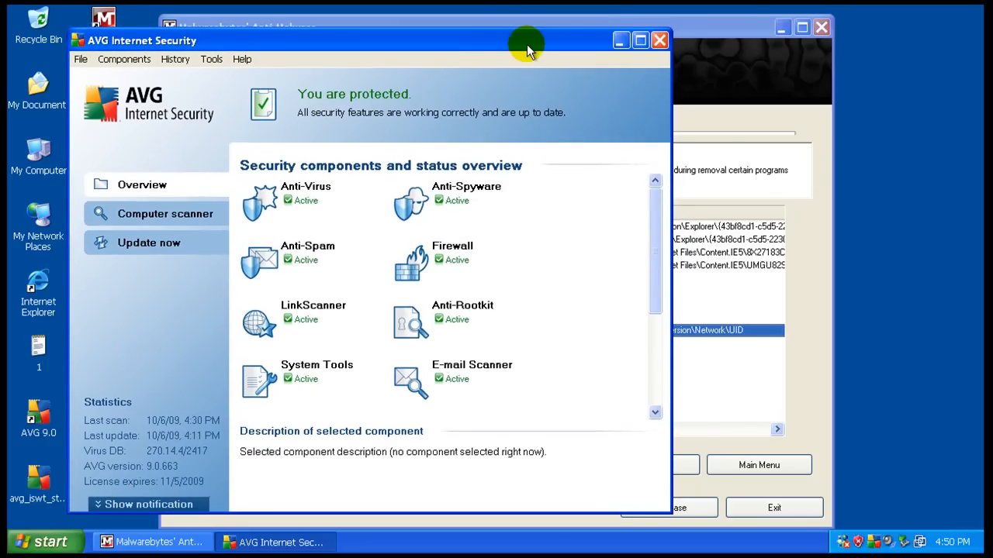
{"action": "mouse_move", "coordinate": [658, 40]}
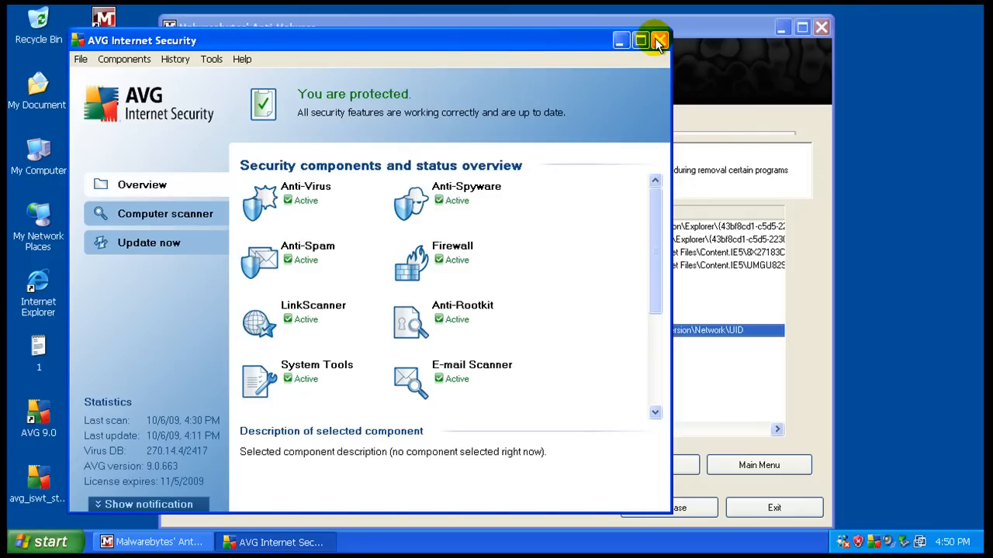